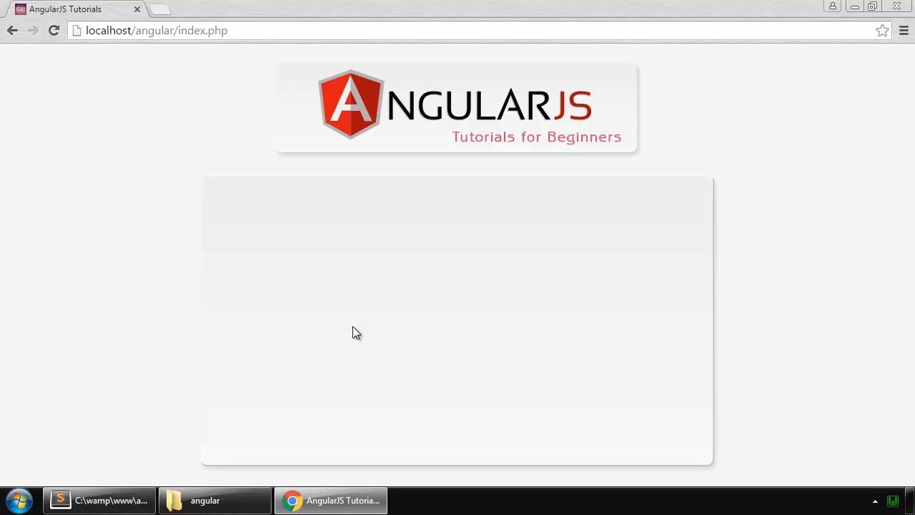
pyautogui.moveTo(121, 480)
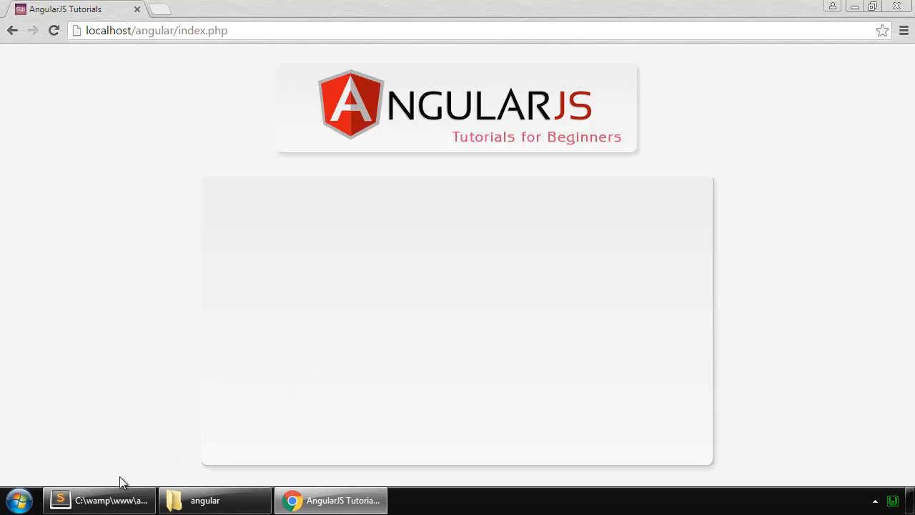
# Add $scope.countChars = function(param) { return param.length; } to myController and save script.js
pyautogui.click(112, 500)
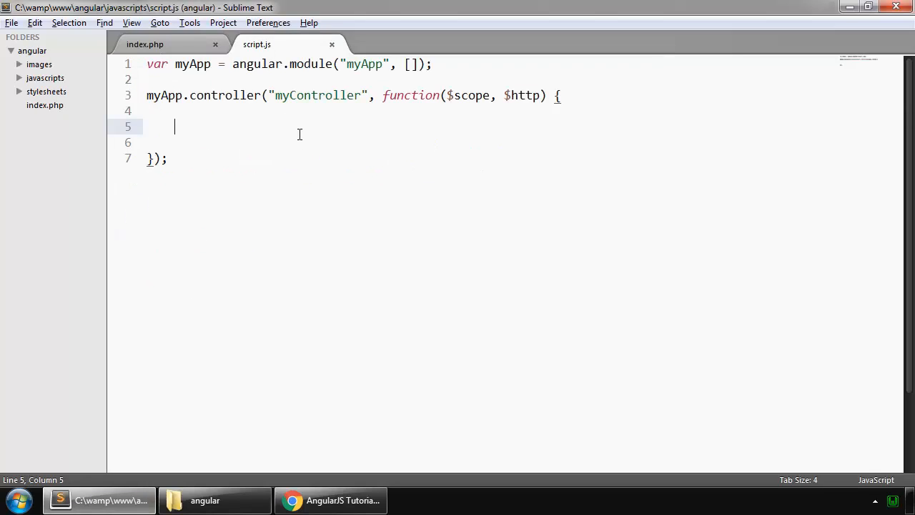
pyautogui.write('$scope')
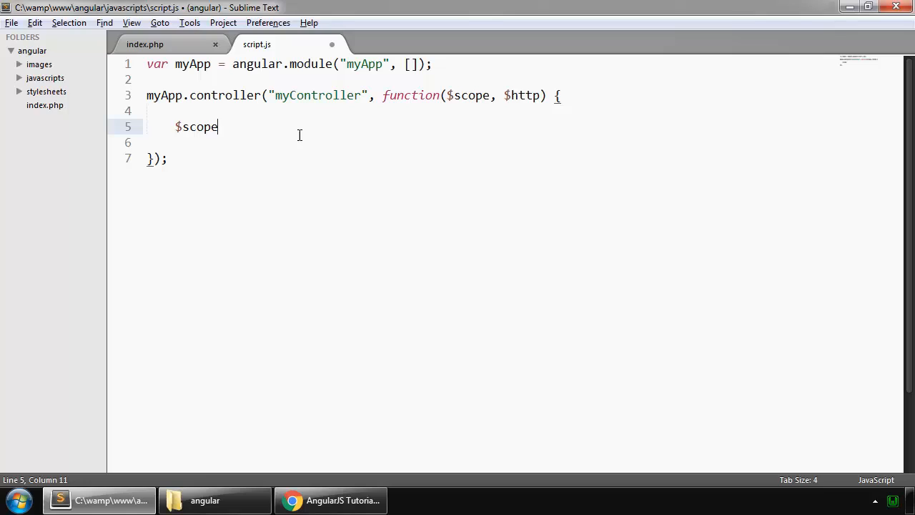
pyautogui.write('.')
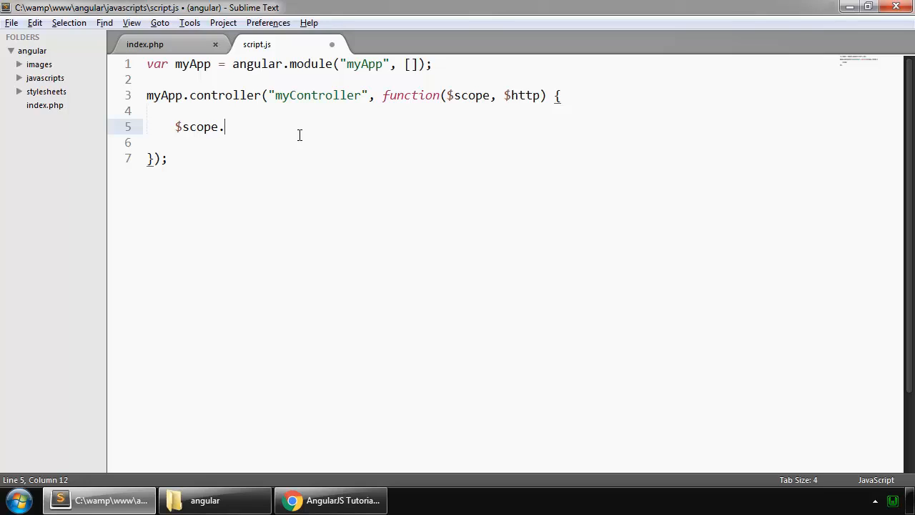
pyautogui.write('countC')
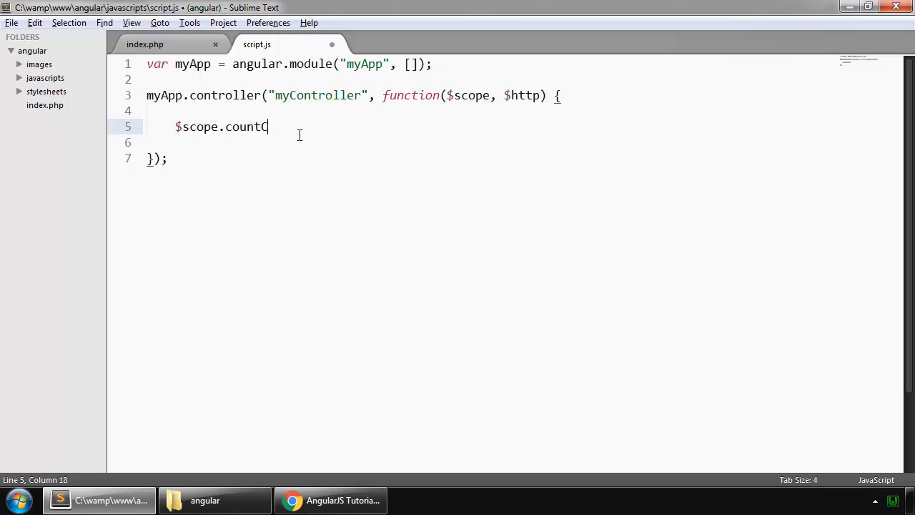
pyautogui.write('hars')
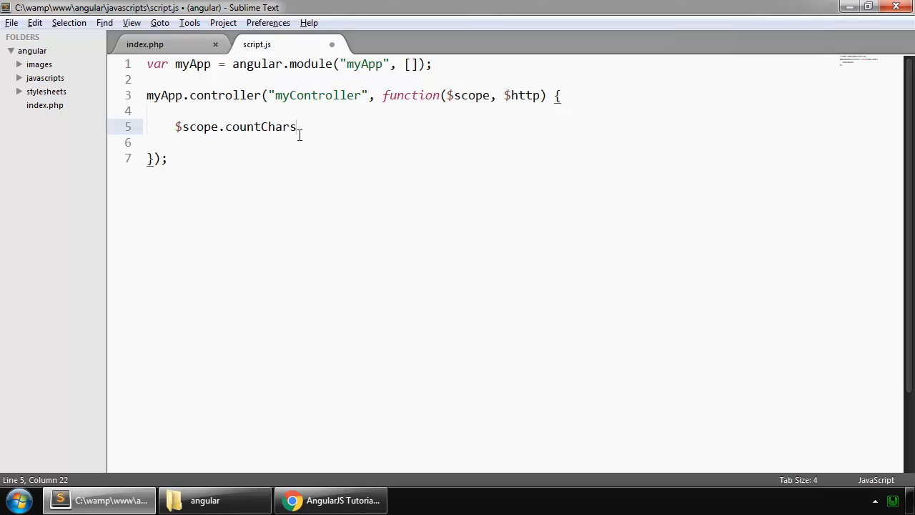
pyautogui.write('=')
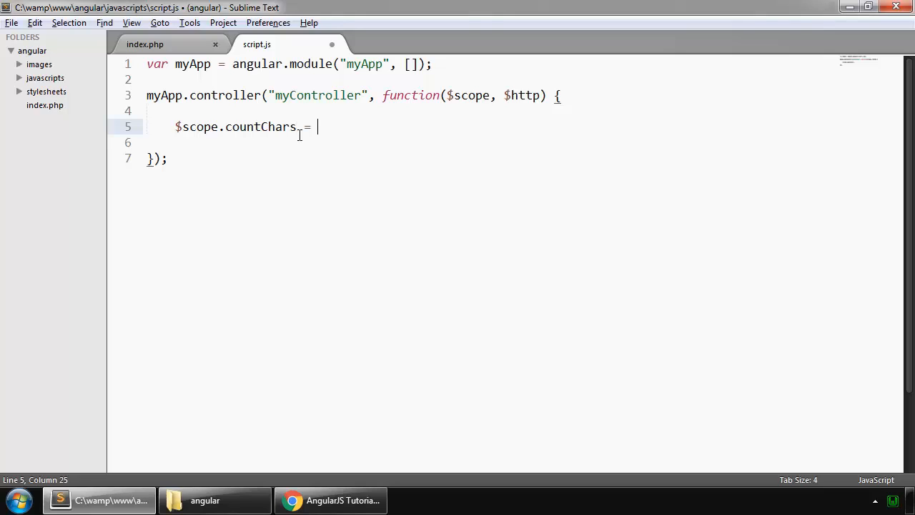
pyautogui.write('function')
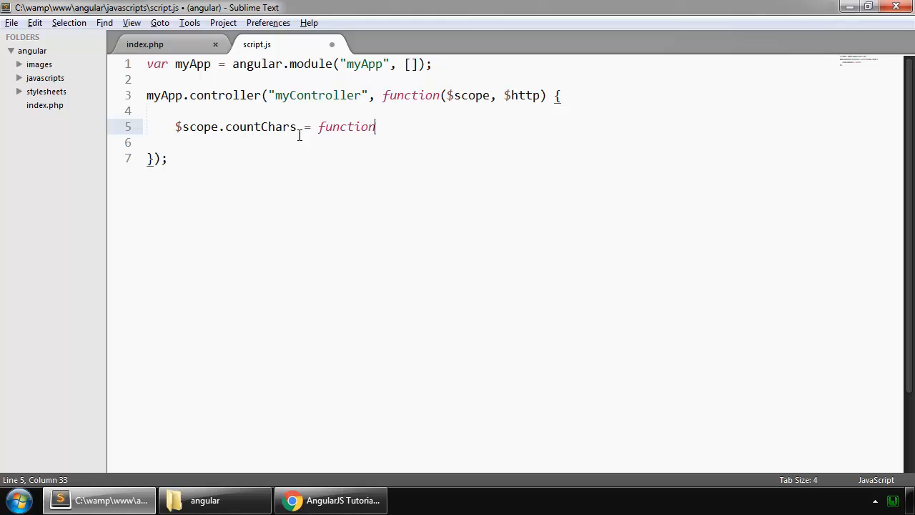
pyautogui.write('()')
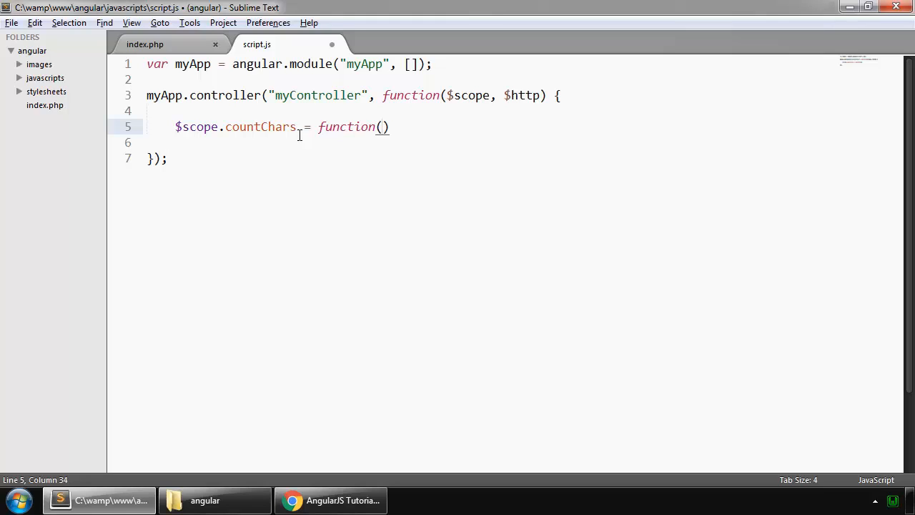
pyautogui.write('param')
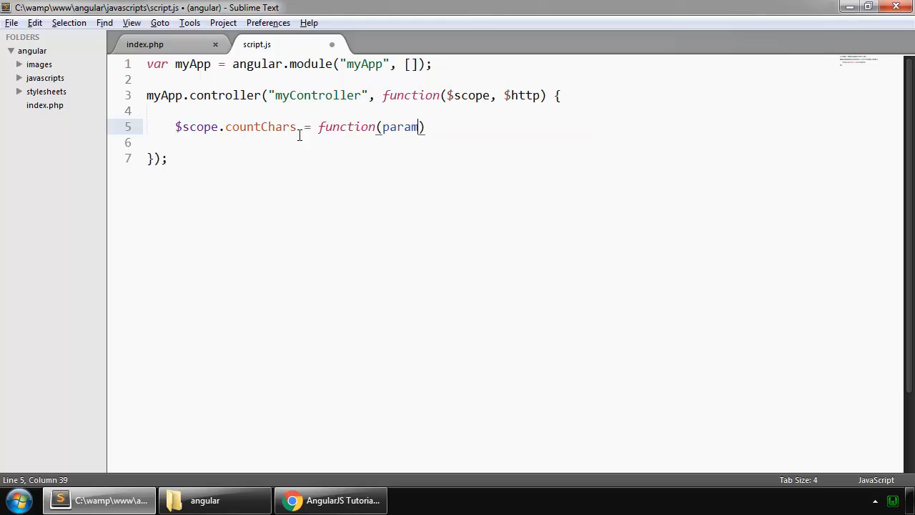
pyautogui.write('{}')
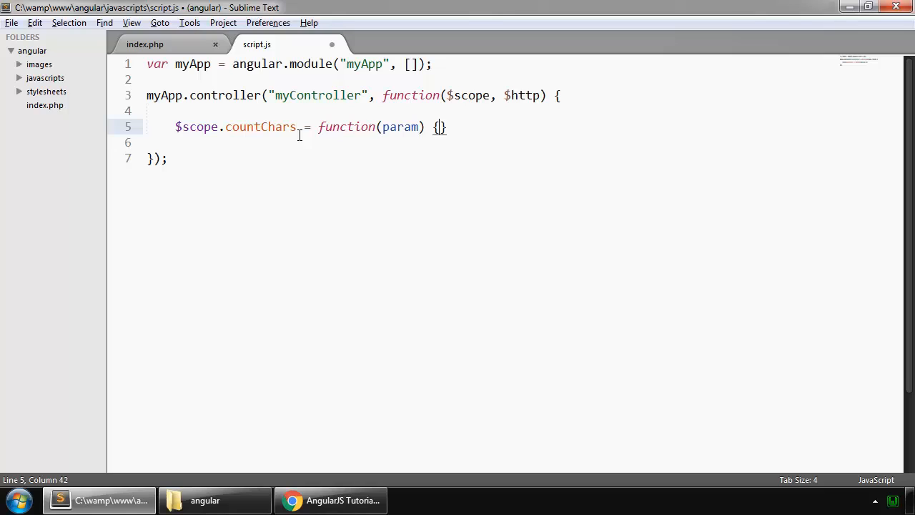
pyautogui.write('ret')
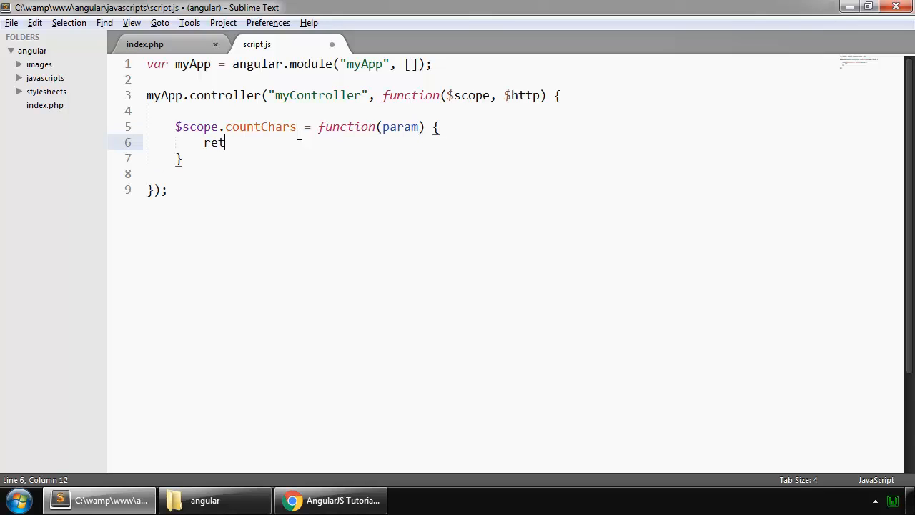
pyautogui.write('urn param.len')
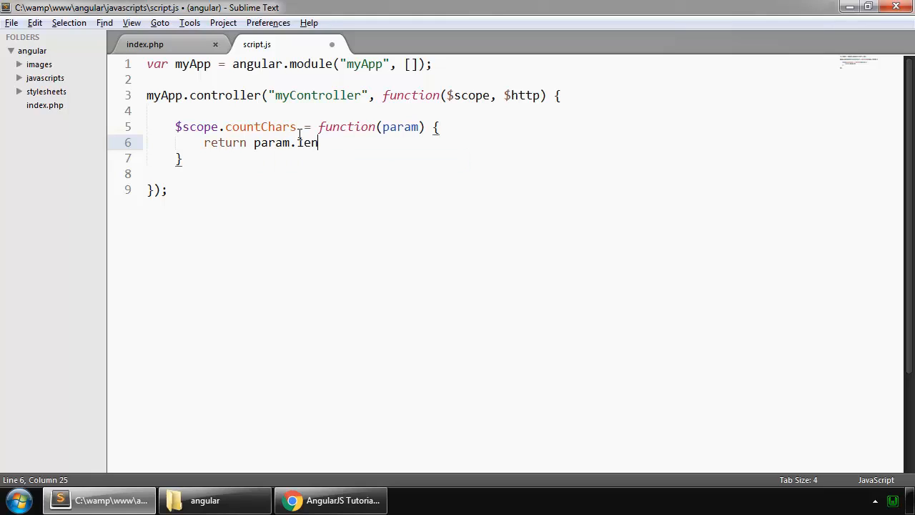
pyautogui.write('gth;')
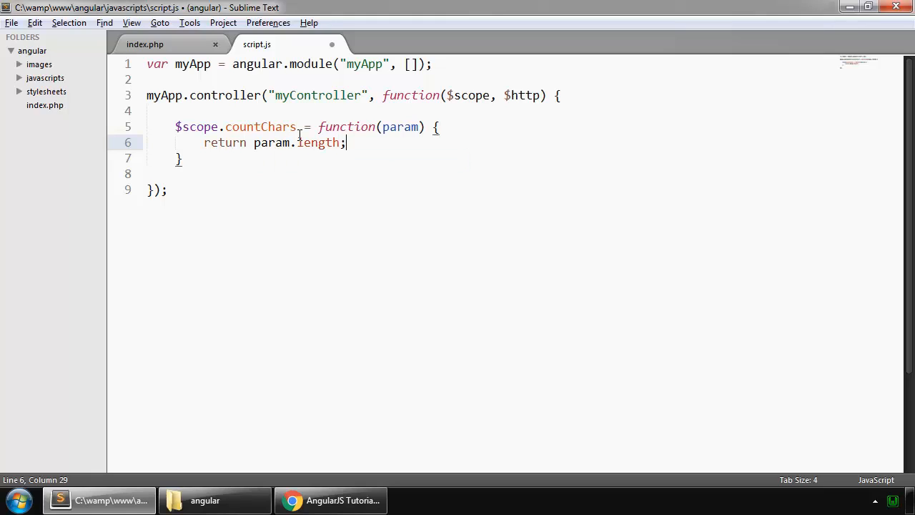
pyautogui.press('ctrl+s')
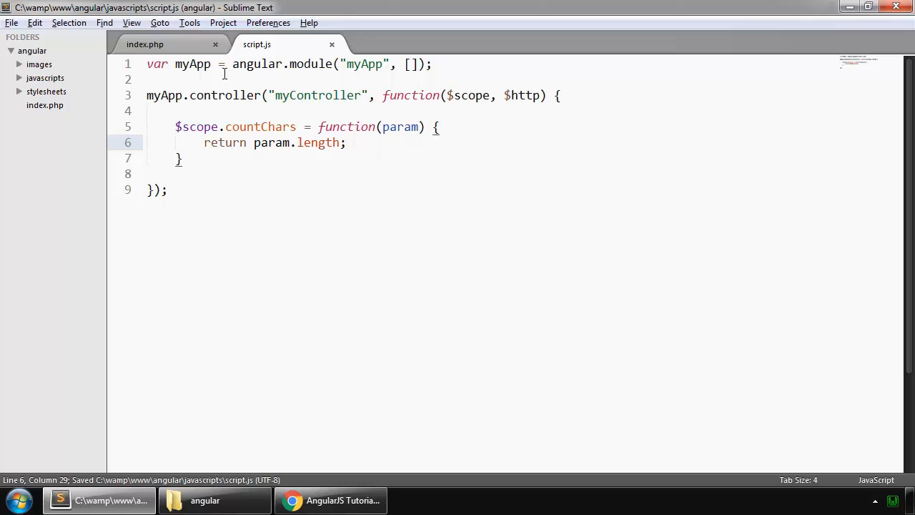
# Add <h1>{{ countChars("random string") }}</h1> to index.php's workarea div
pyautogui.click(144, 44)
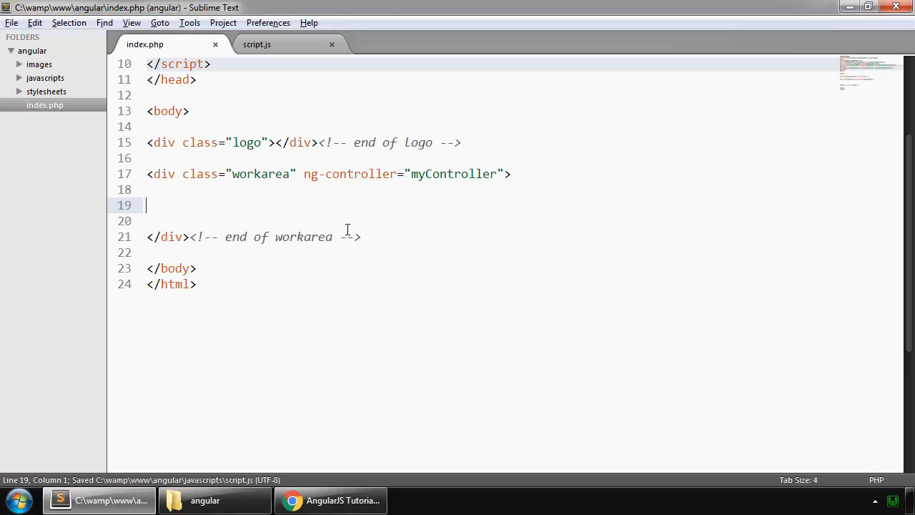
pyautogui.write('<h1></h1>')
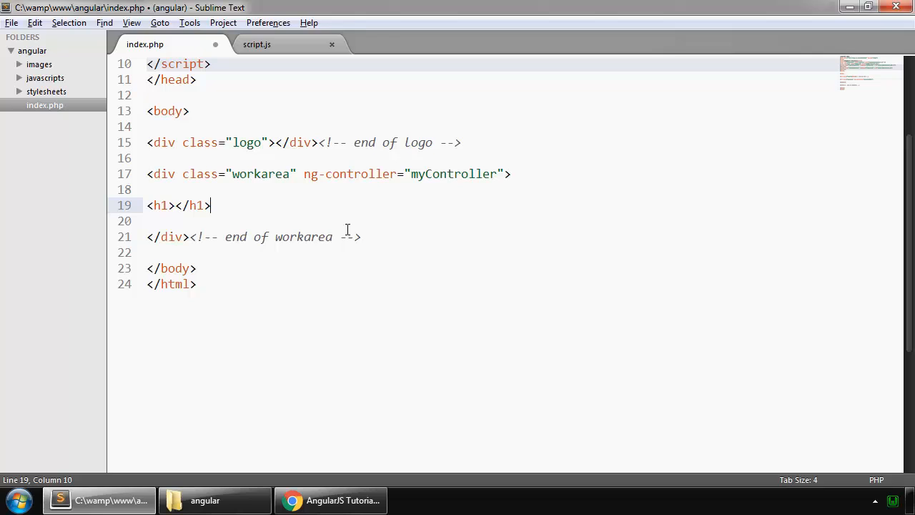
pyautogui.write('{{')
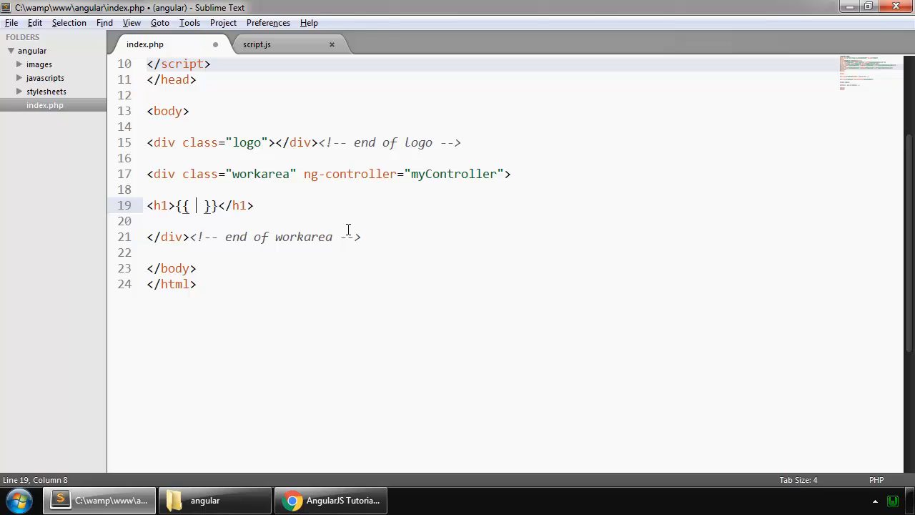
pyautogui.write('countChars')
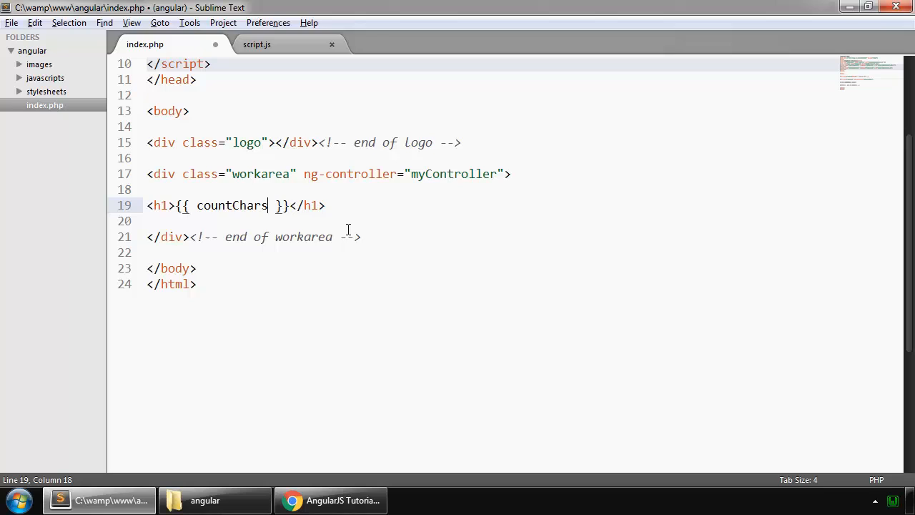
pyautogui.write('("")')
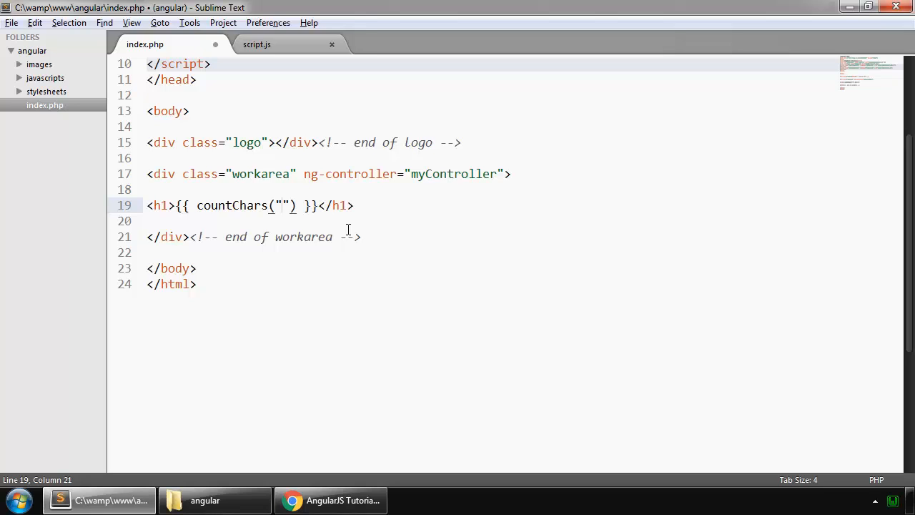
pyautogui.write('random s')
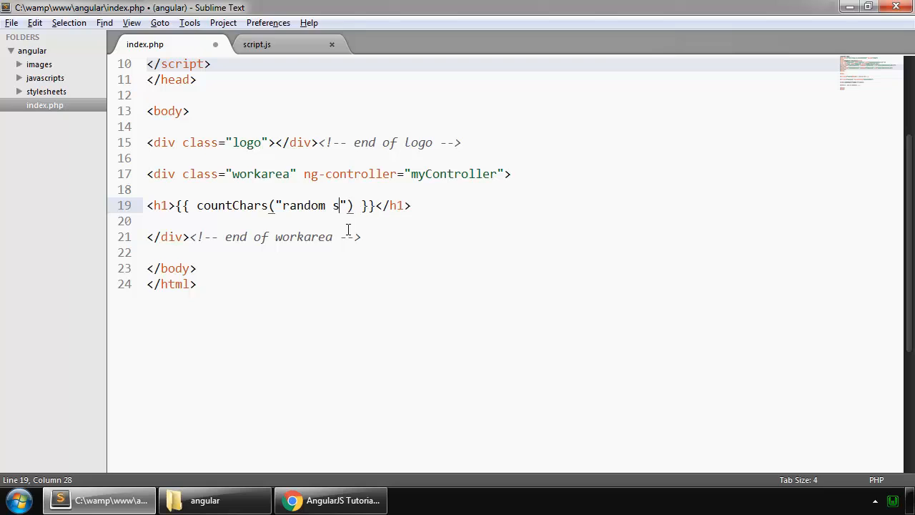
pyautogui.write('tring')
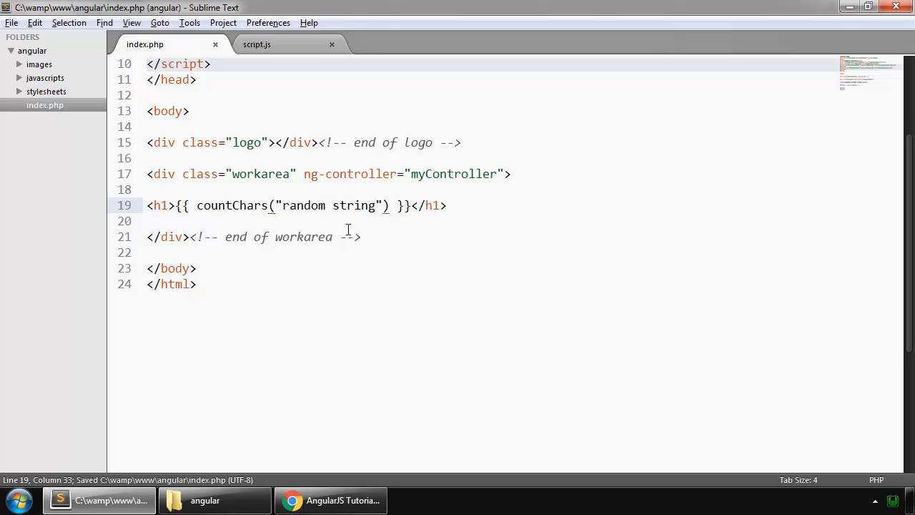
# Check in Chrome that the page shows 13, then come back to the editor
pyautogui.click(329, 500)
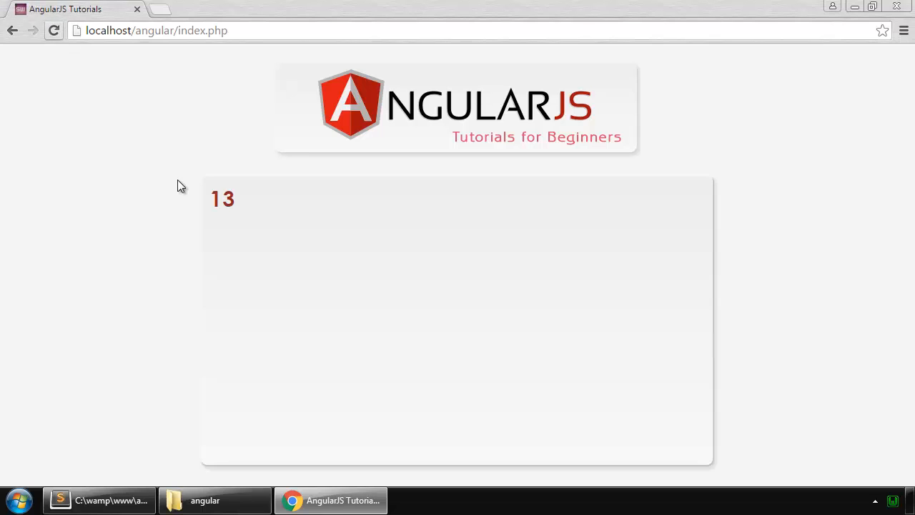
pyautogui.moveTo(100, 500)
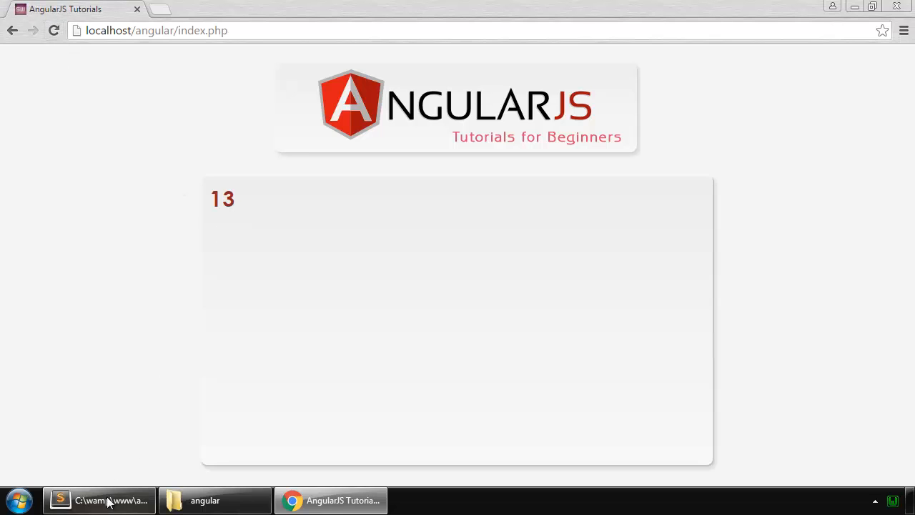
pyautogui.click(101, 501)
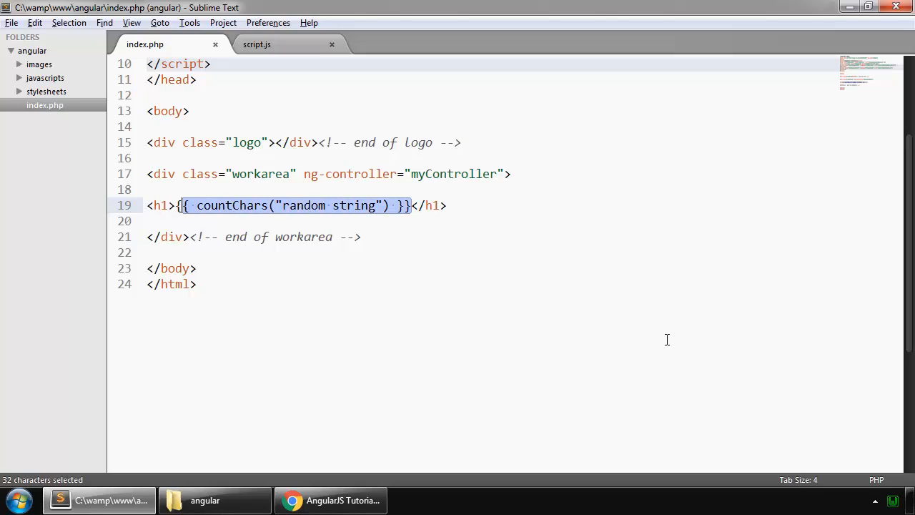
# Replace the curly-brace expression with ng-bind="countChars('some value')" on the h1
pyautogui.press('ctrl+x')
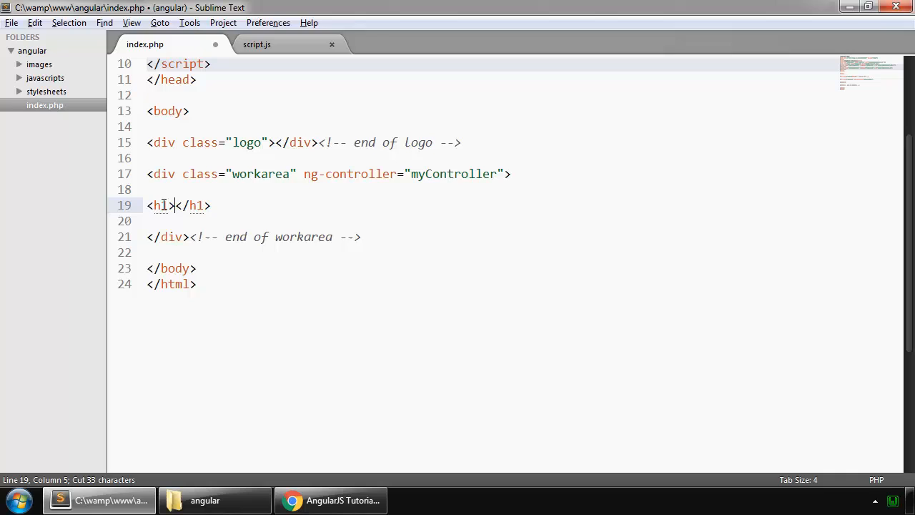
pyautogui.write('" "')
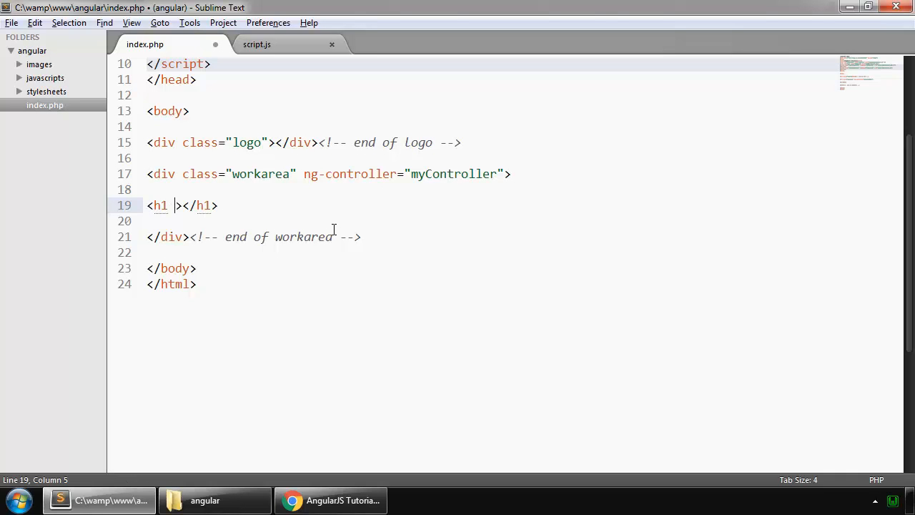
pyautogui.write('ng')
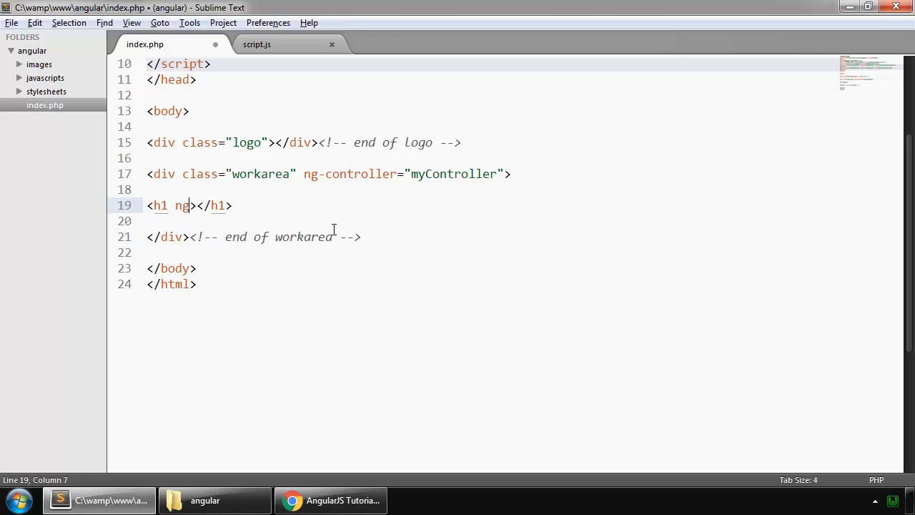
pyautogui.write('-bi')
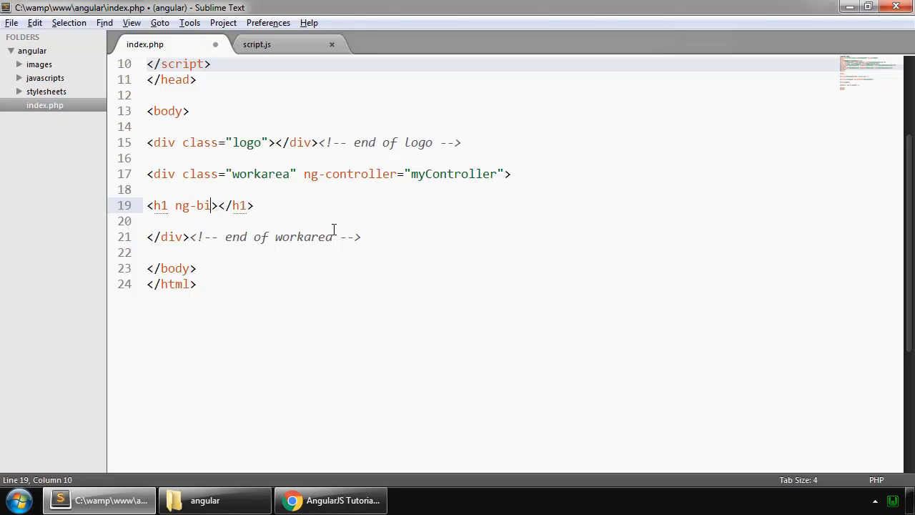
pyautogui.write('nd="countChars')
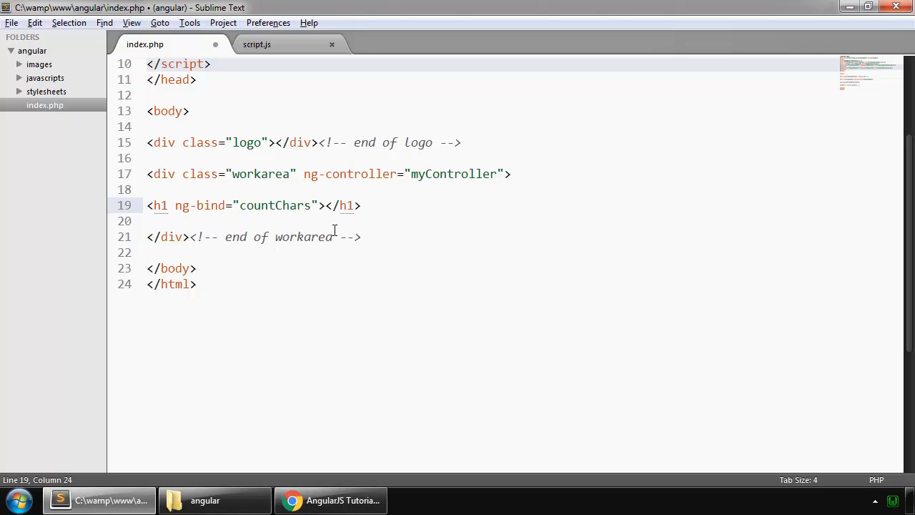
pyautogui.write('()')
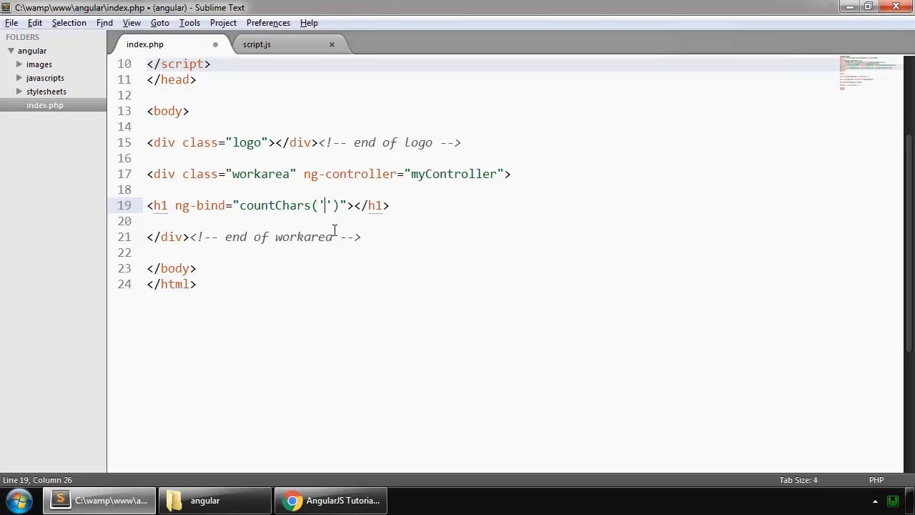
pyautogui.write('some v')
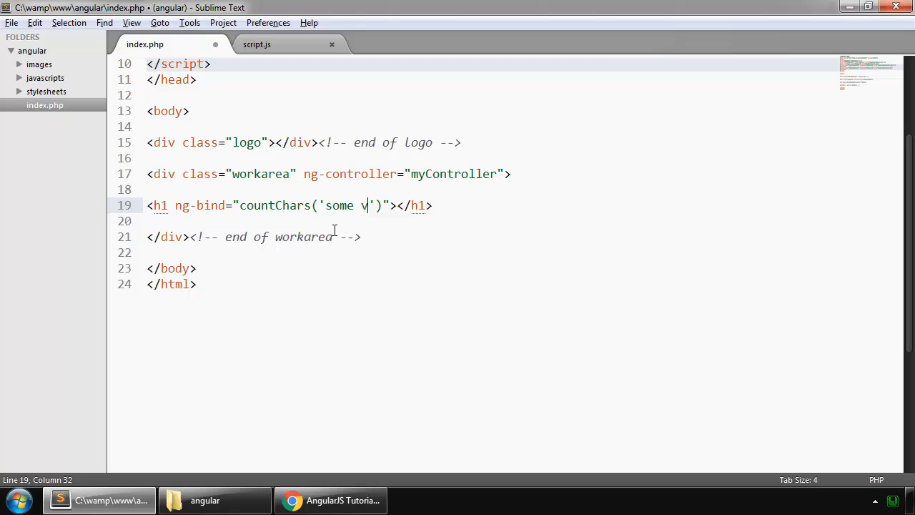
pyautogui.write('alue')
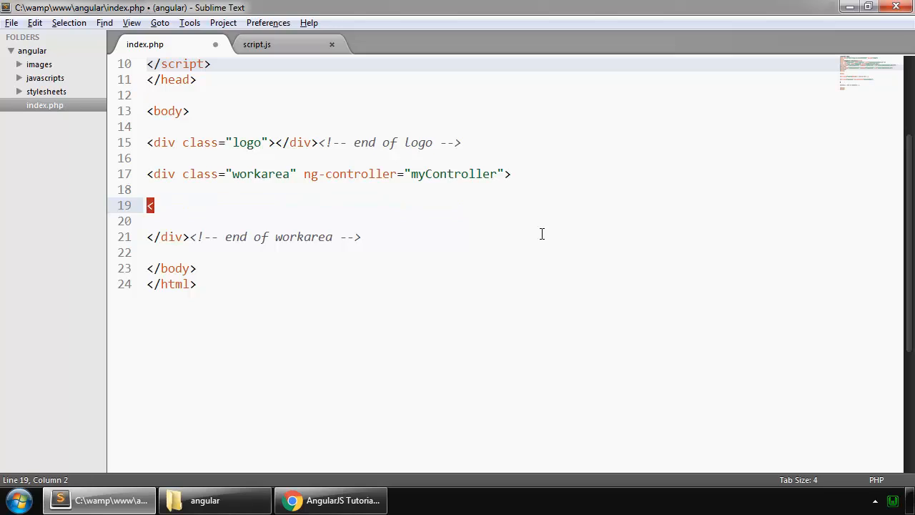
# Replace line 19 with <button>My Button</button>, then go to script.js
pyautogui.write('button')
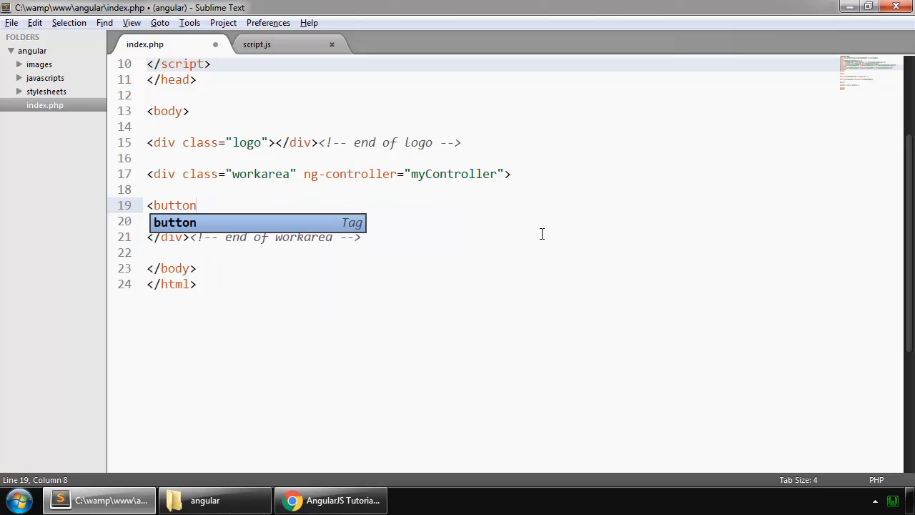
pyautogui.write('>My Bu')
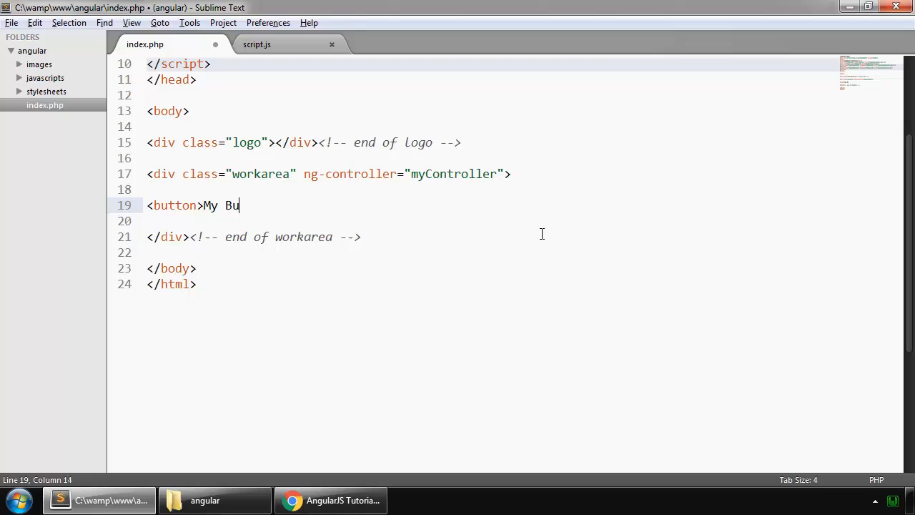
pyautogui.write('tton</button>')
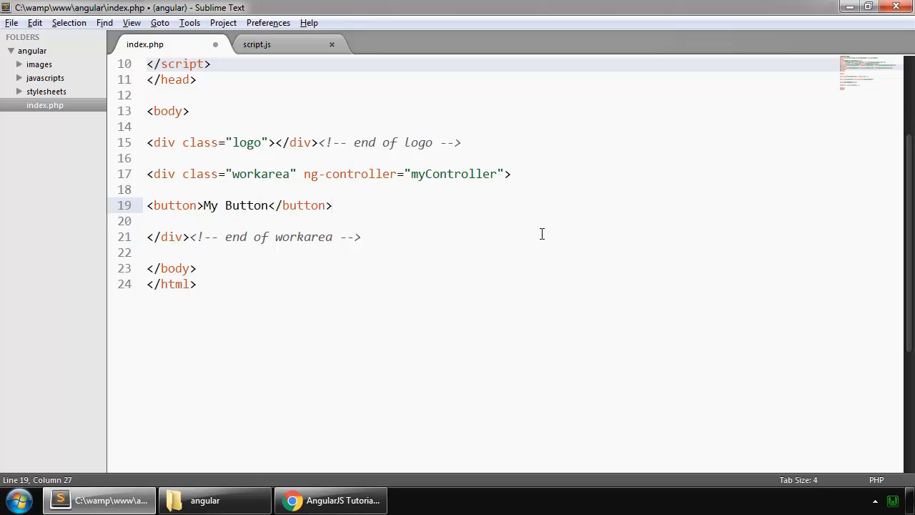
pyautogui.click(256, 45)
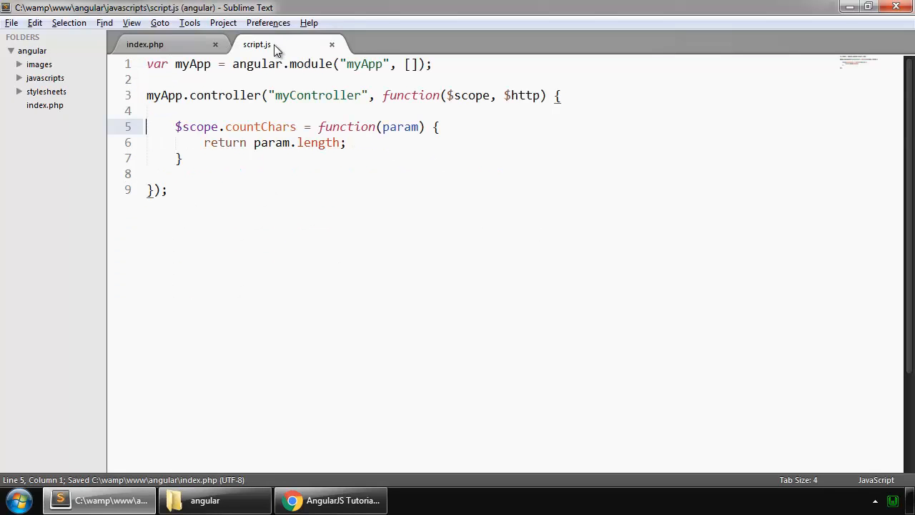
# Add $scope.myVar = 1 to the controller and return to index.php
pyautogui.press('enter')
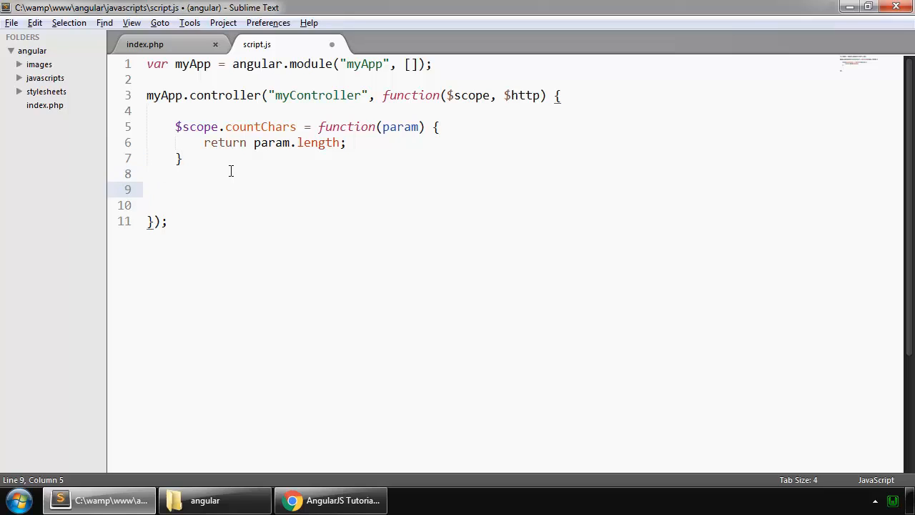
pyautogui.write('$scope')
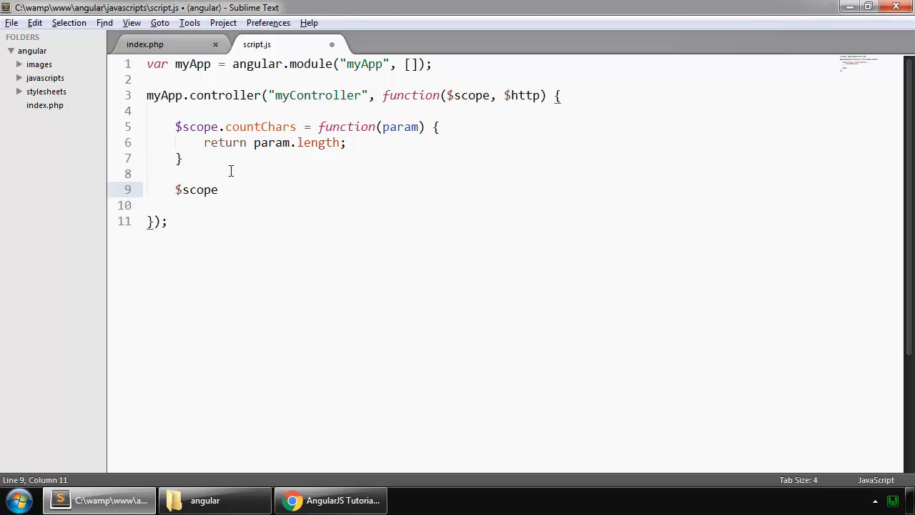
pyautogui.write('.myVa')
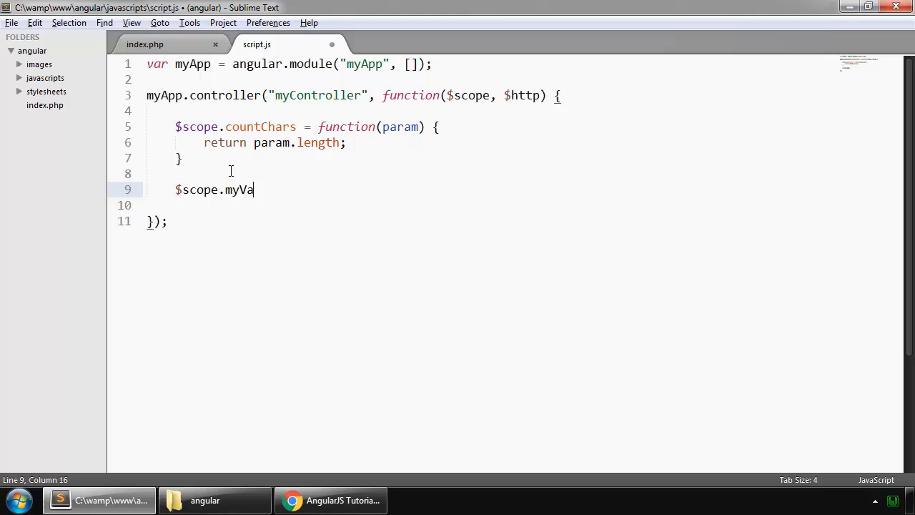
pyautogui.write('r = 1')
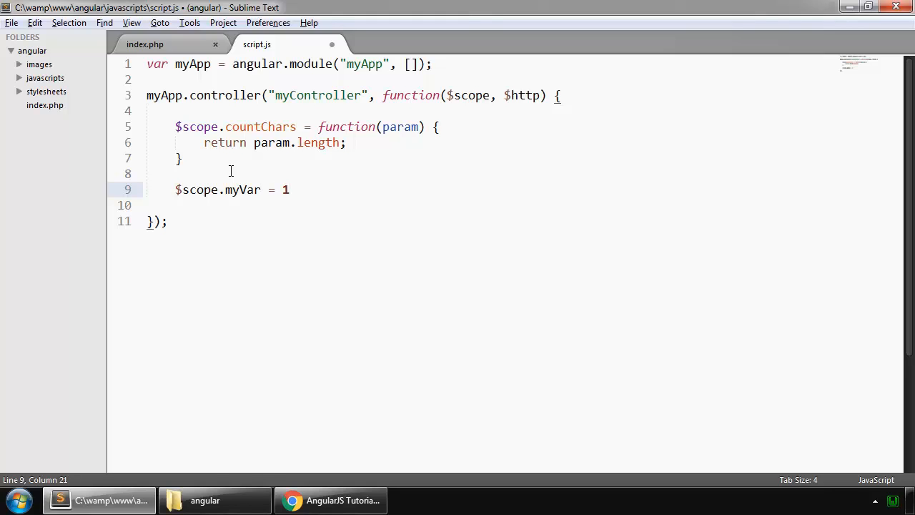
pyautogui.click(146, 44)
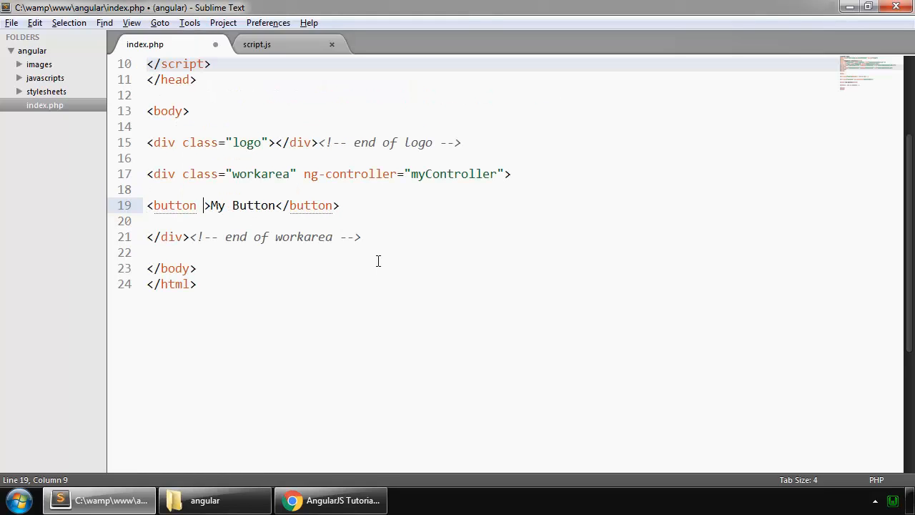
# Give the button ng-click="myFunc" and save index.php
pyautogui.write('ng')
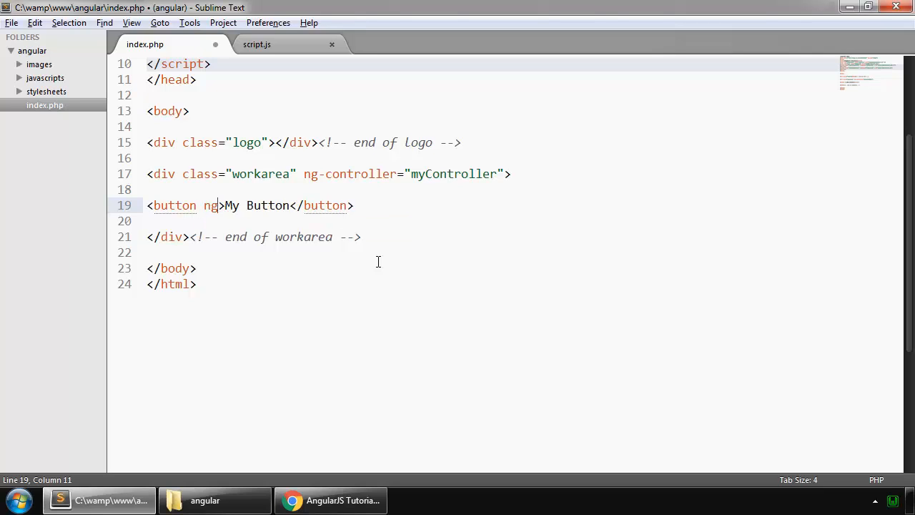
pyautogui.write('-')
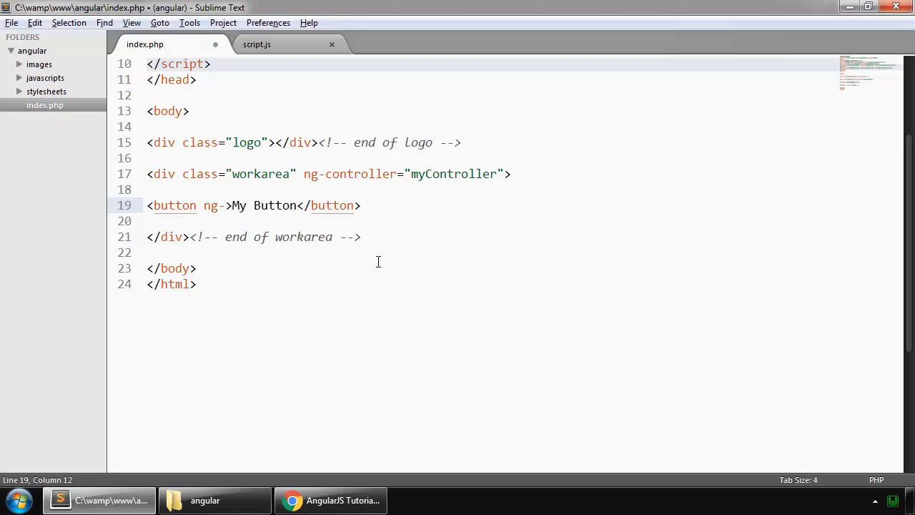
pyautogui.write('-click="m')
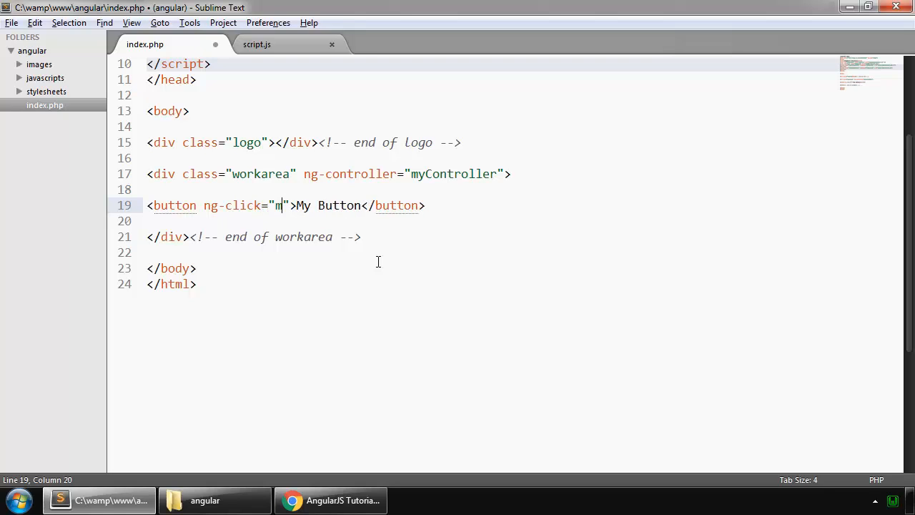
pyautogui.write('yFunc')
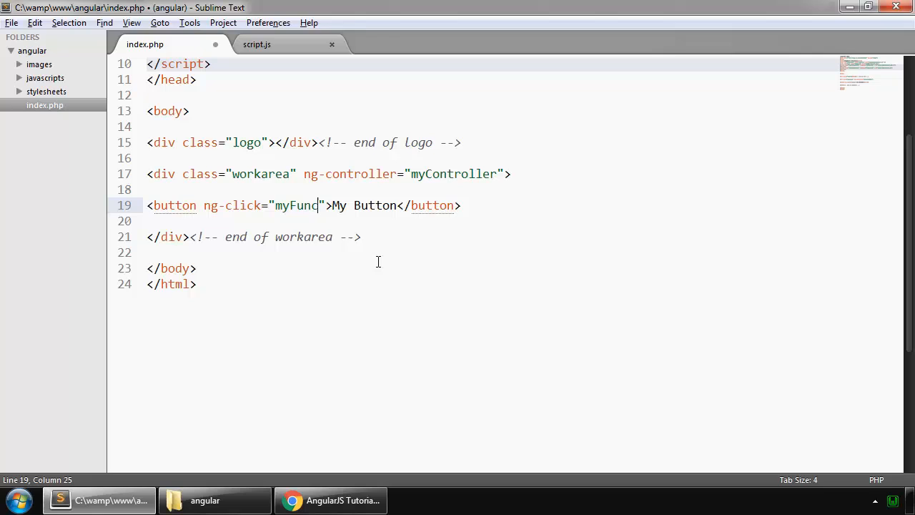
pyautogui.press('ctrl+s')
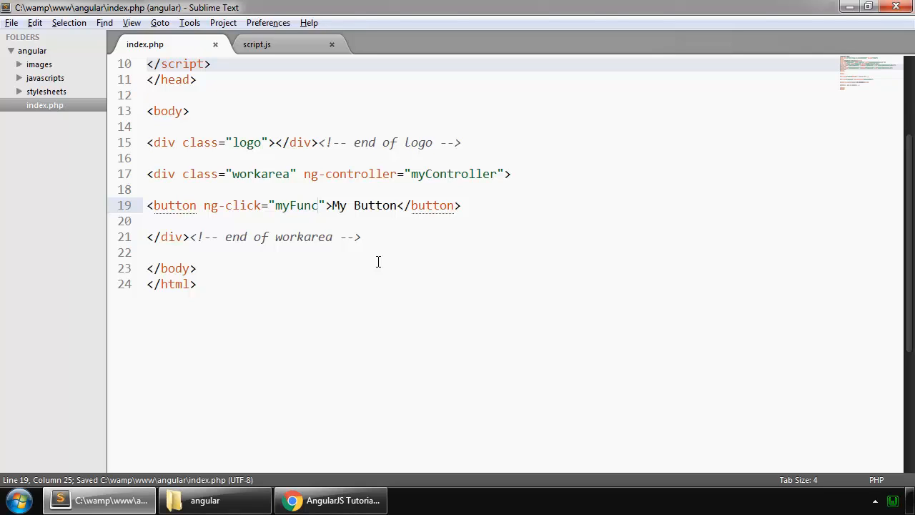
pyautogui.doubleClick(296, 206)
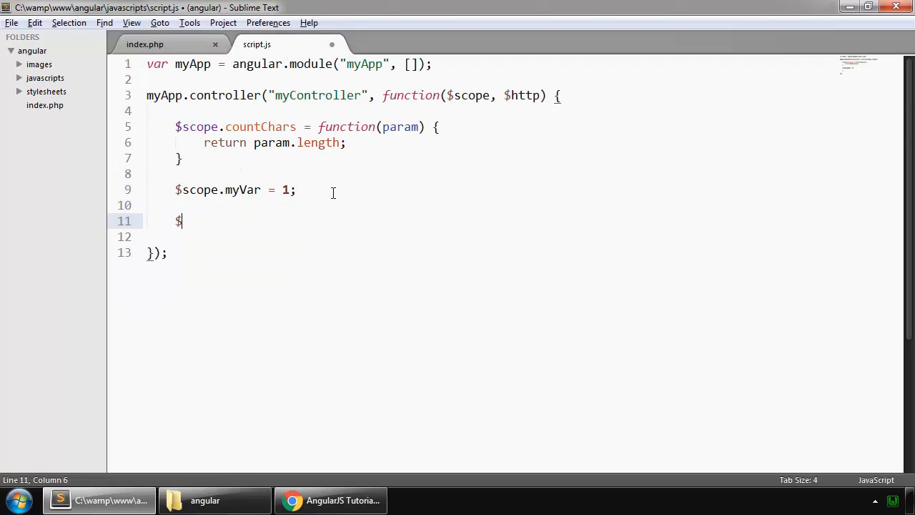
# Start $scope.myFunc = function() { in script.js
pyautogui.write('scope')
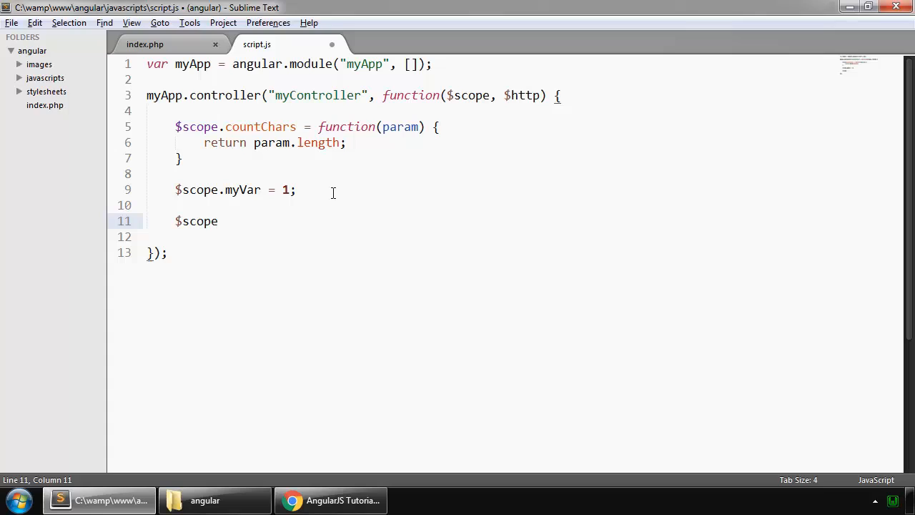
pyautogui.write('.myFunc')
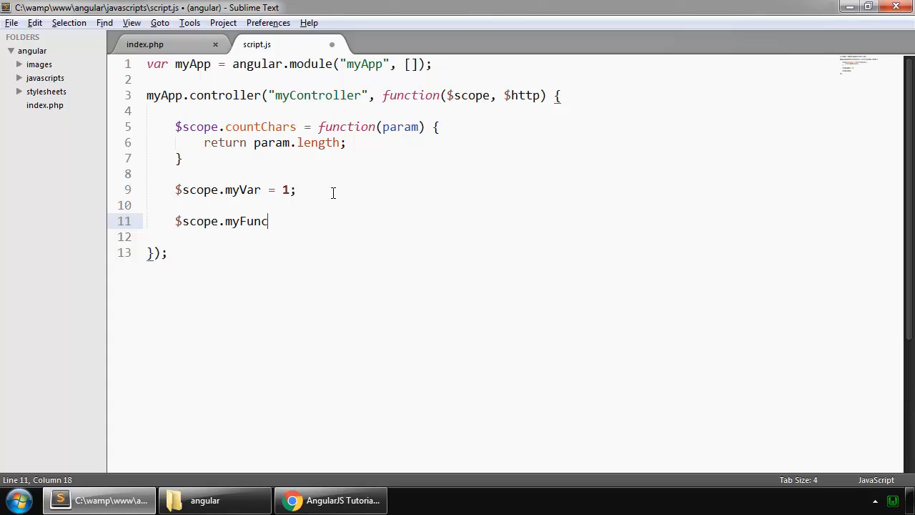
pyautogui.write('=')
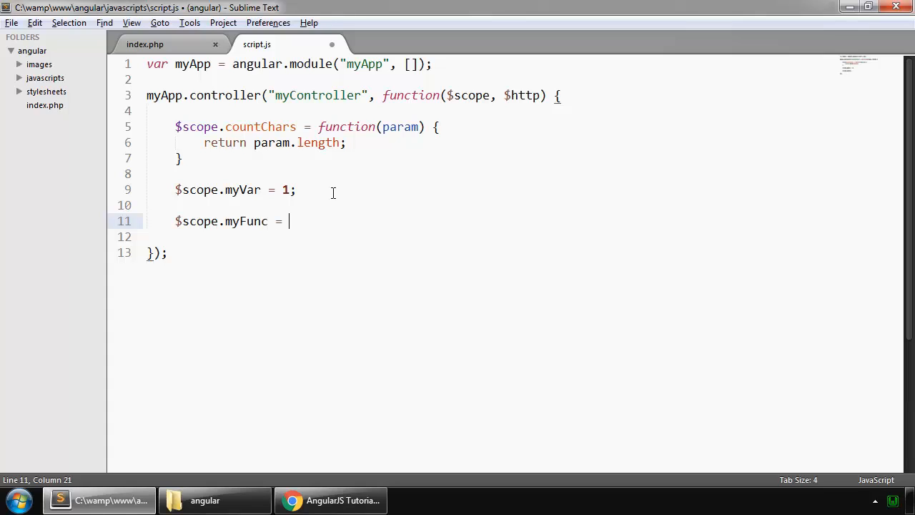
pyautogui.write('function(')
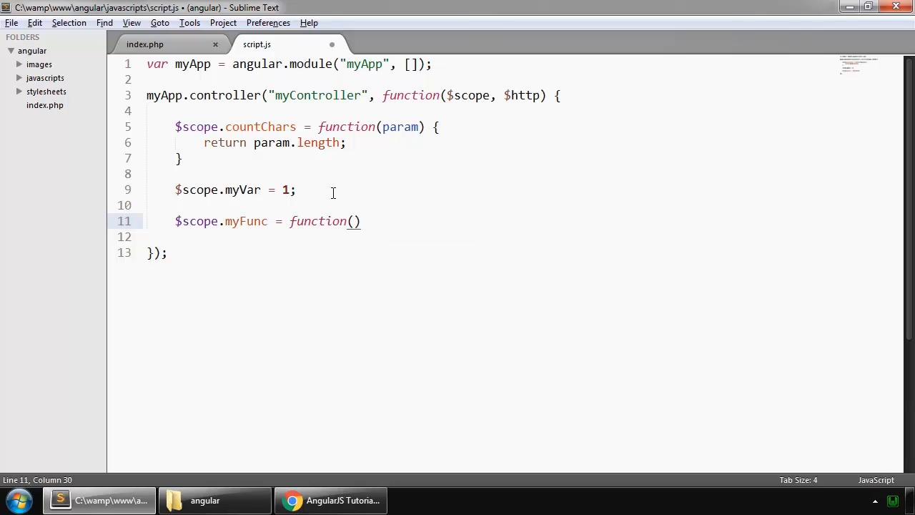
pyautogui.write('{')
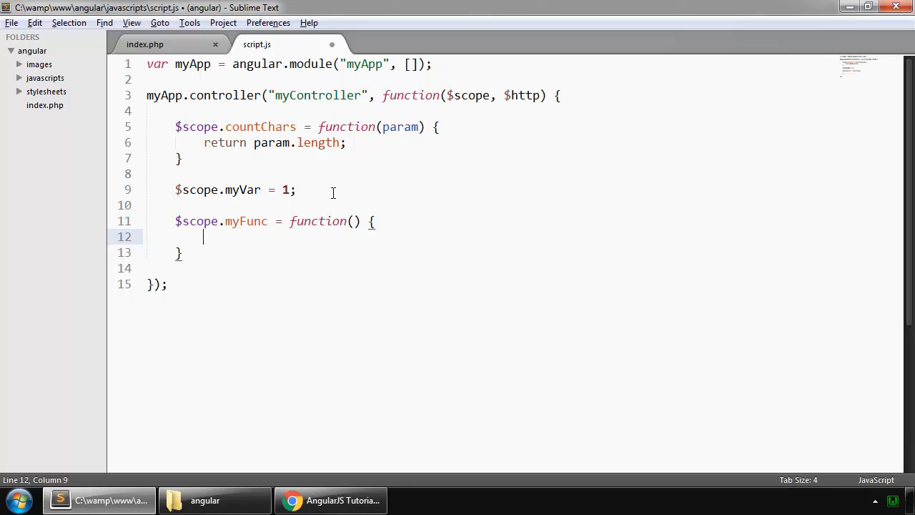
pyautogui.write('$')
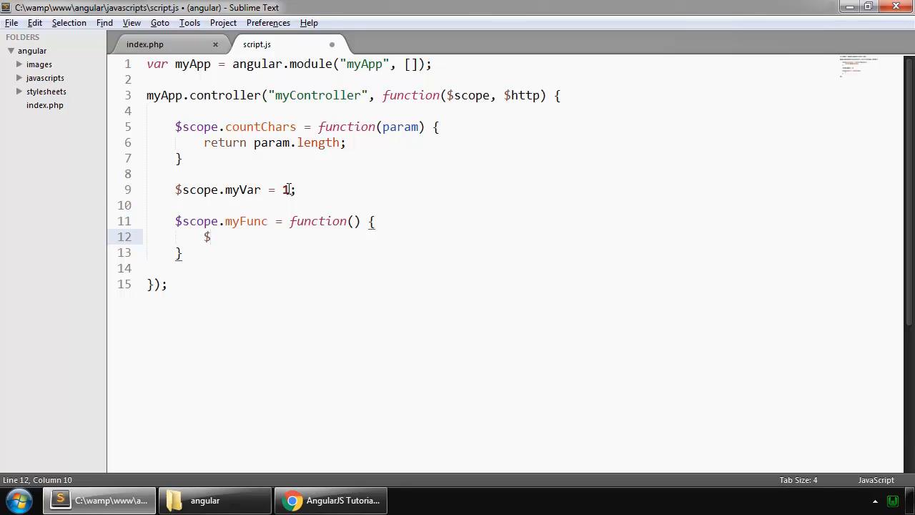
# Complete the function body with $scope.myVar++; and return to index.php
pyautogui.doubleClick(285, 189)
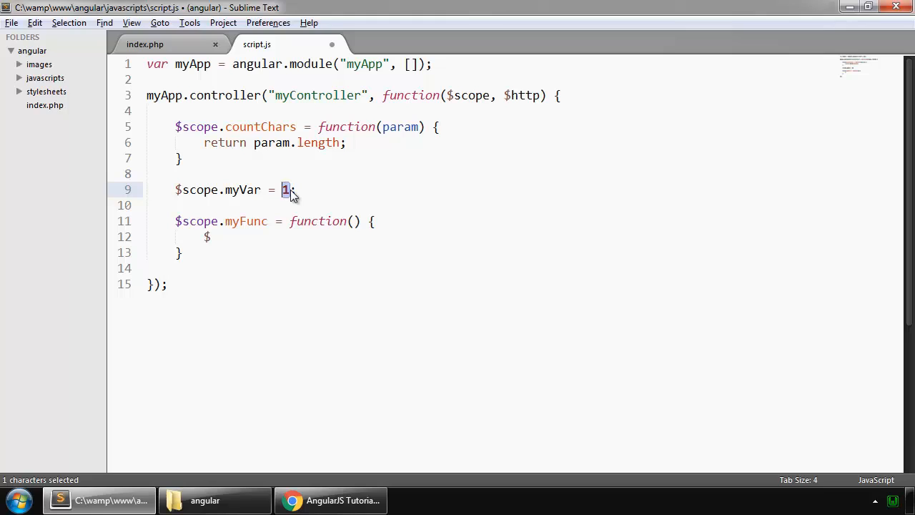
pyautogui.write('scope')
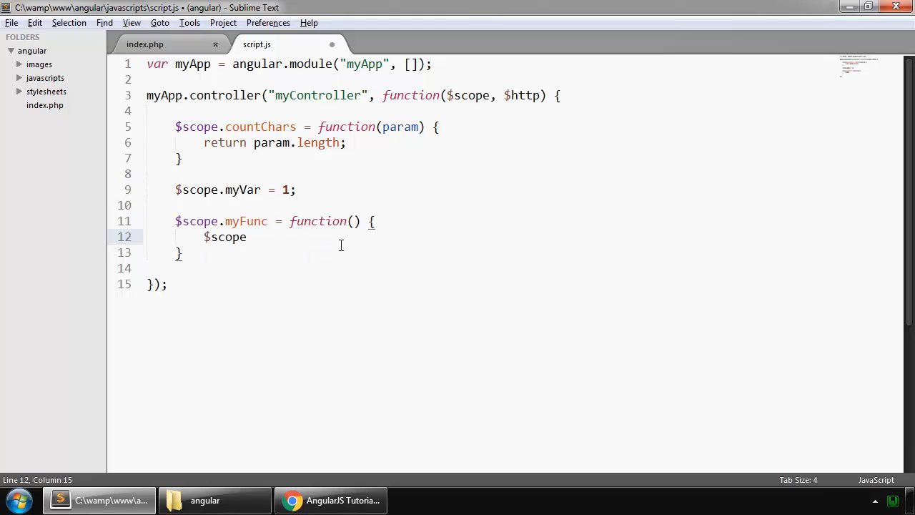
pyautogui.write('.myVar')
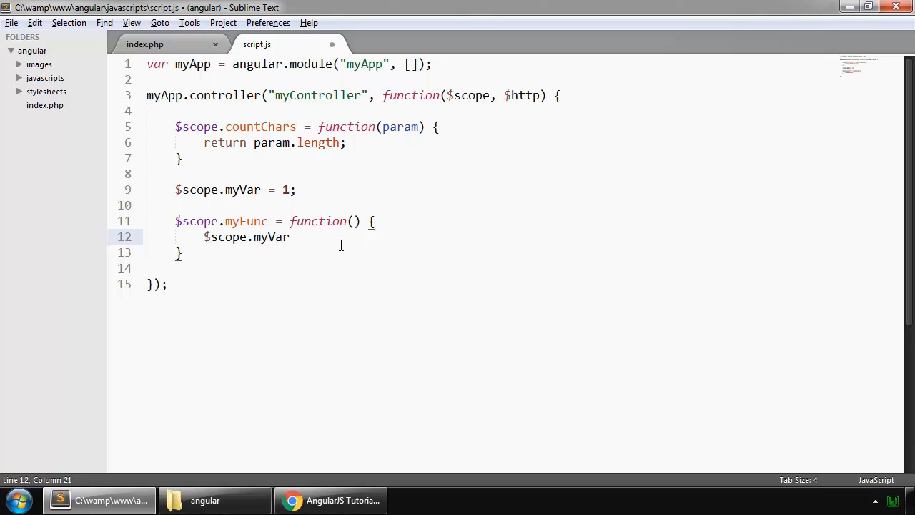
pyautogui.write('++;')
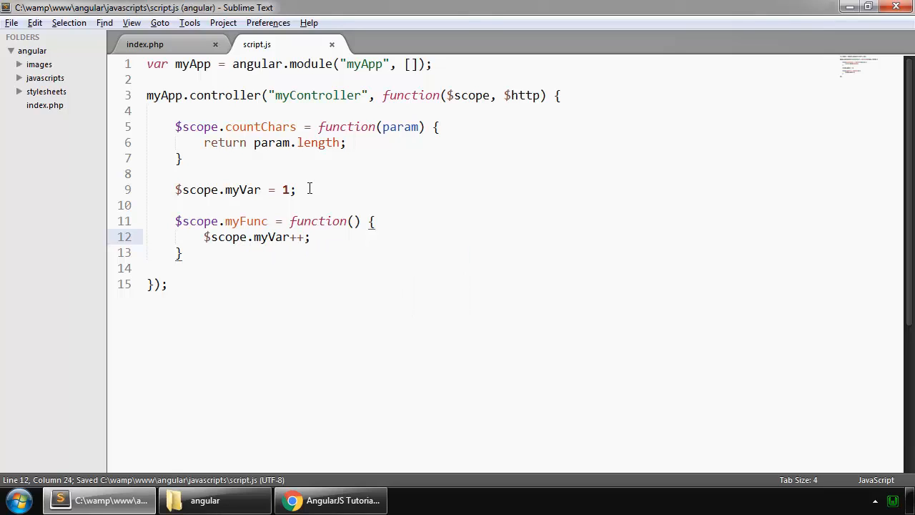
pyautogui.click(145, 44)
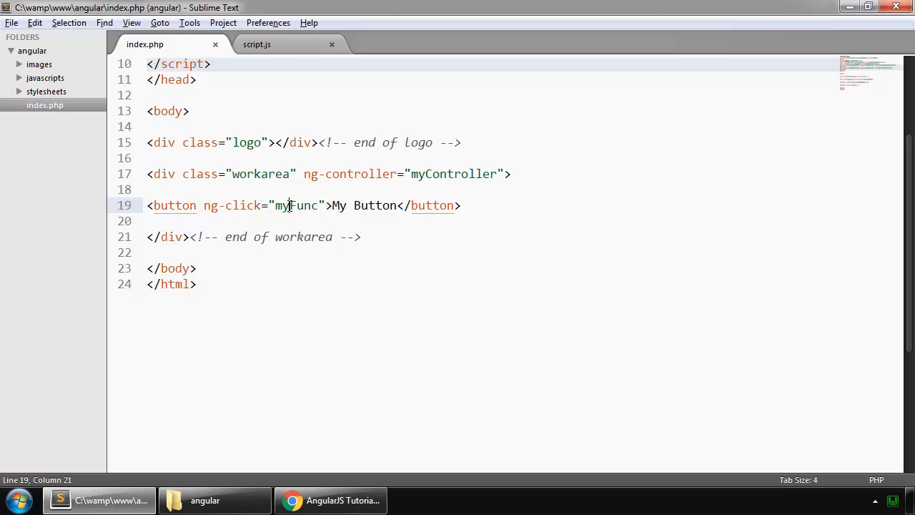
# Add <br> and <h1 ng-bind="myVar"></h1>, change ng-click to myFunc(), and save index.php
pyautogui.click(256, 44)
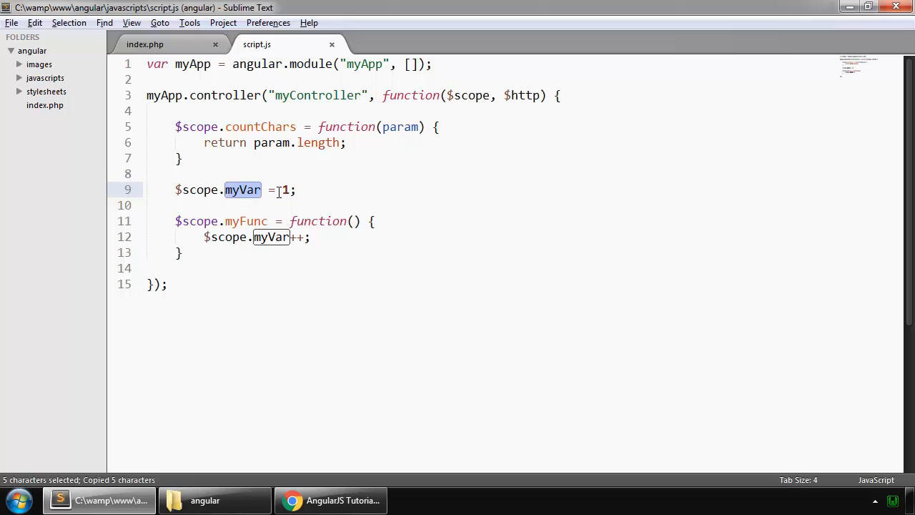
pyautogui.click(144, 44)
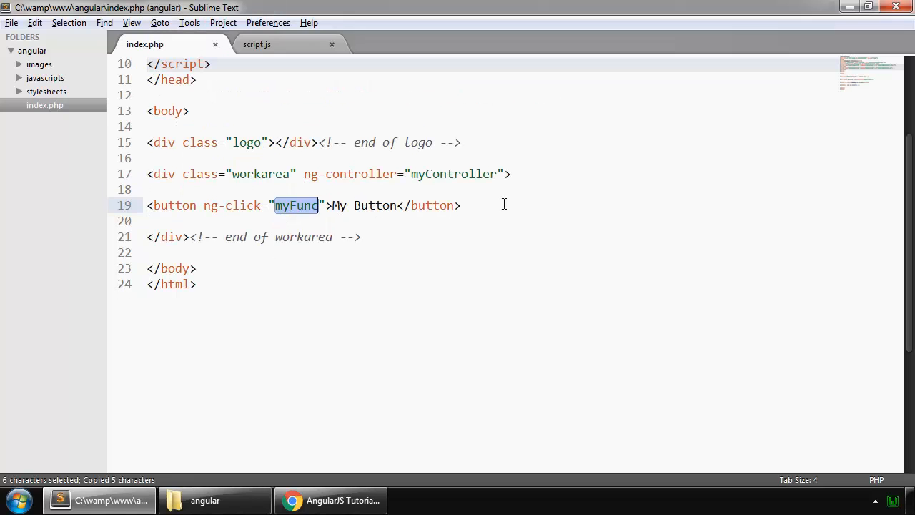
pyautogui.write('<br>')
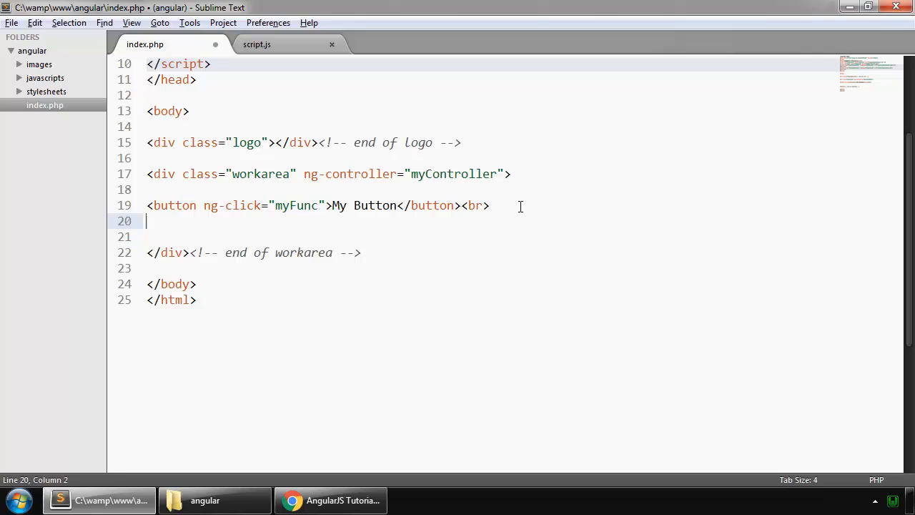
pyautogui.write('<h1>')
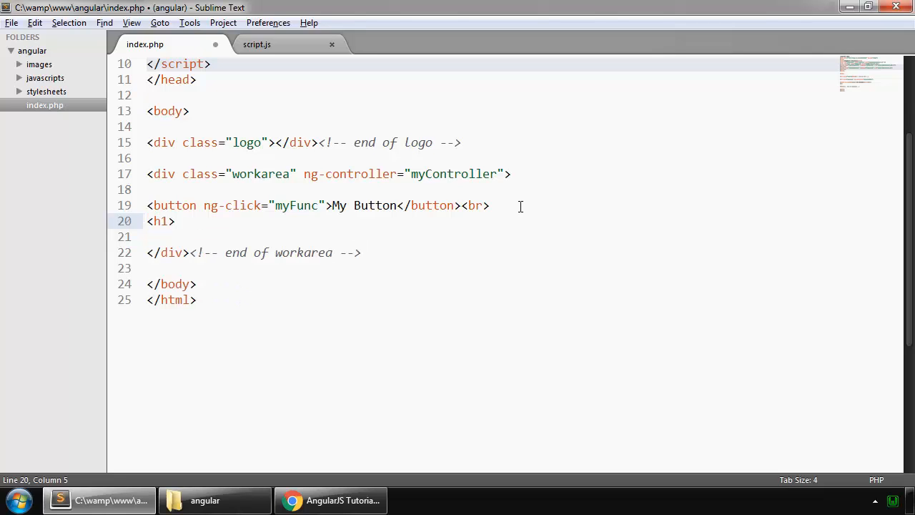
pyautogui.write('>')
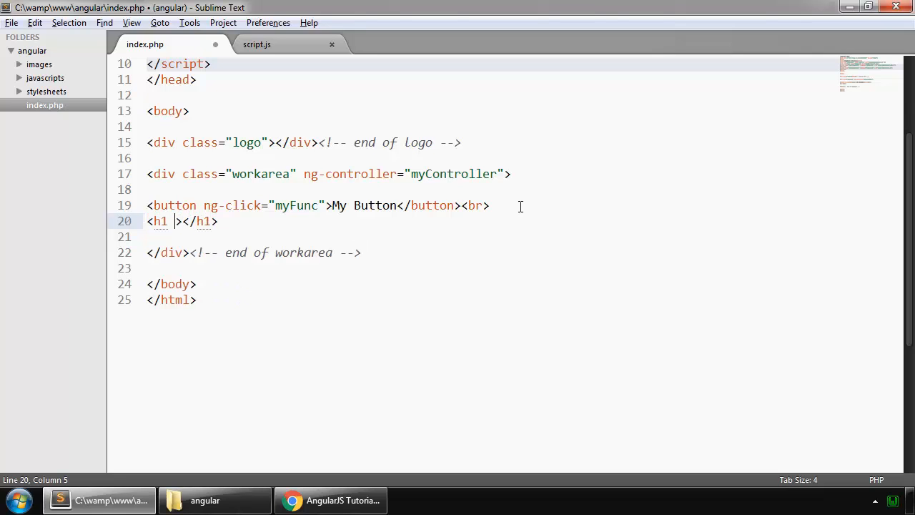
pyautogui.write('ng-')
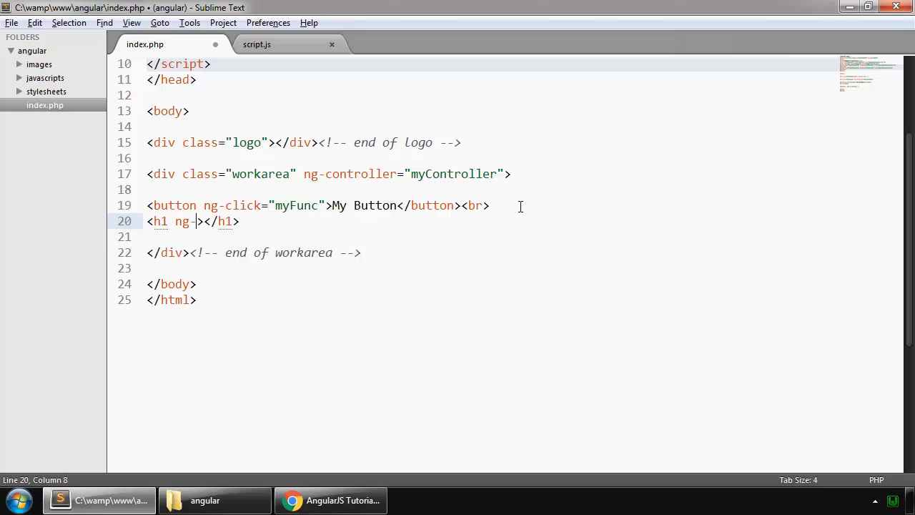
pyautogui.write('bind="myVar')
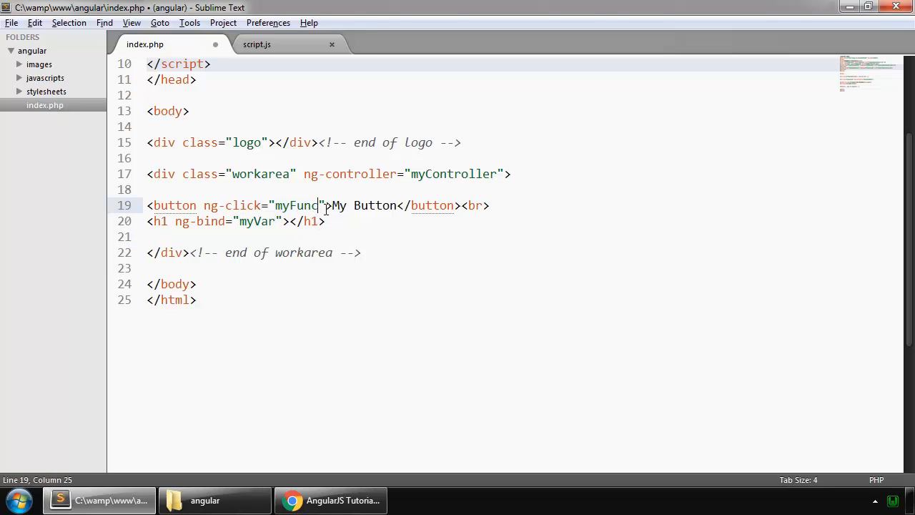
pyautogui.write('()')
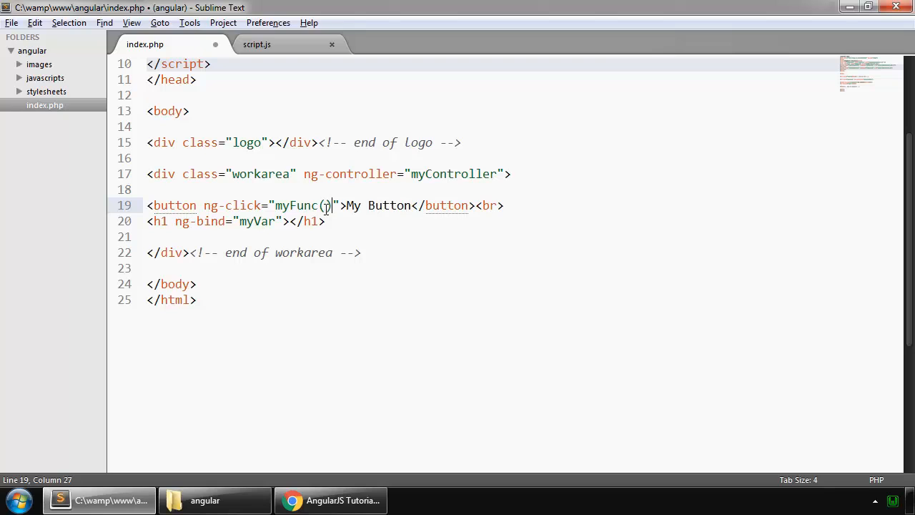
pyautogui.press('ctrl+s')
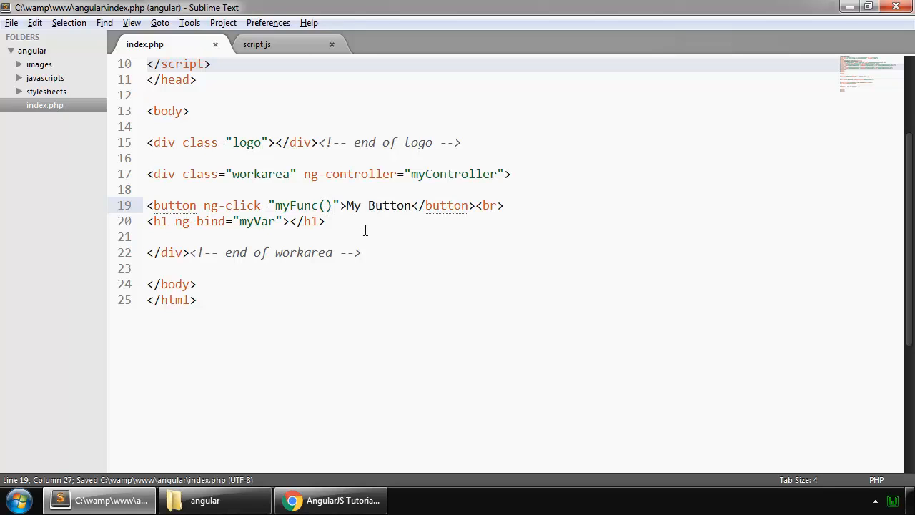
# Test in Chrome by clicking My Button to raise the counter, then return to the editor
pyautogui.click(330, 500)
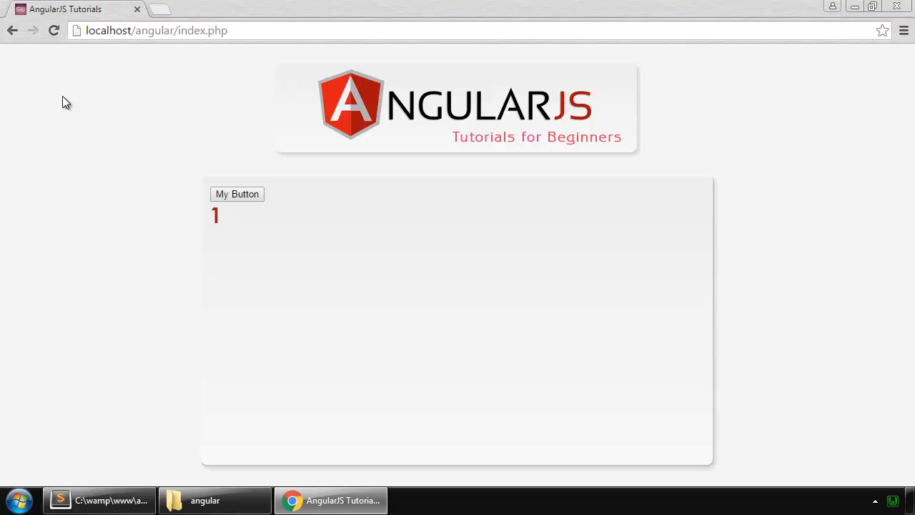
pyautogui.click(238, 194)
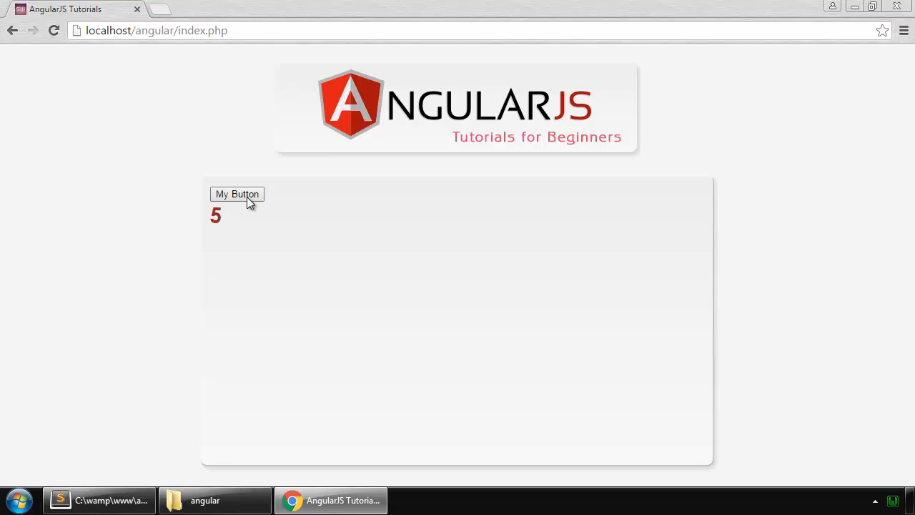
pyautogui.click(237, 194)
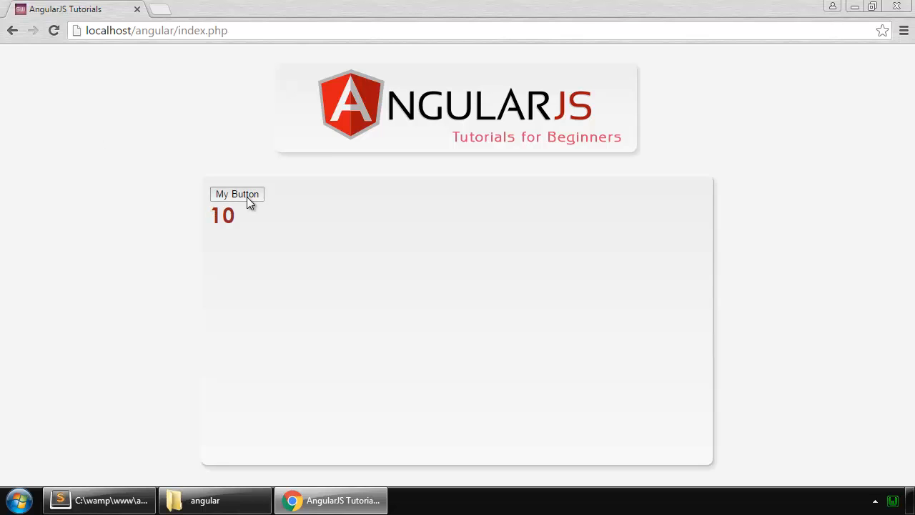
pyautogui.click(112, 500)
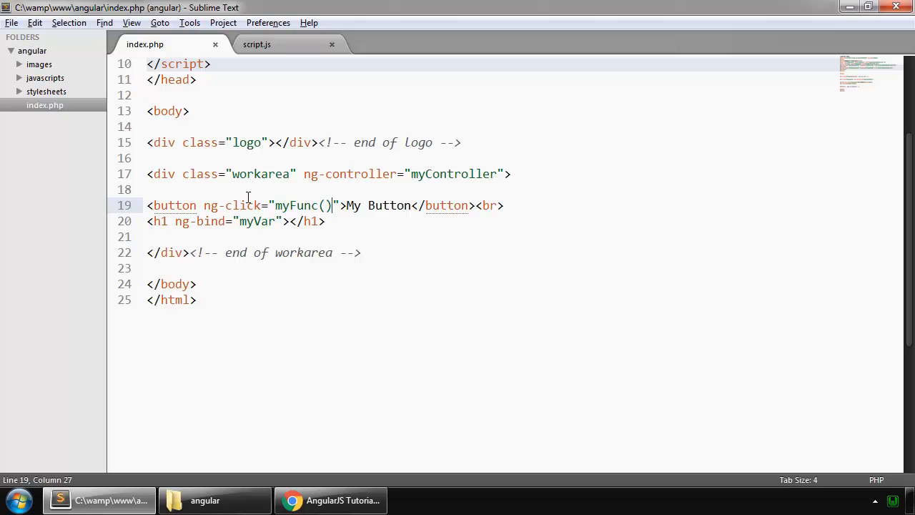